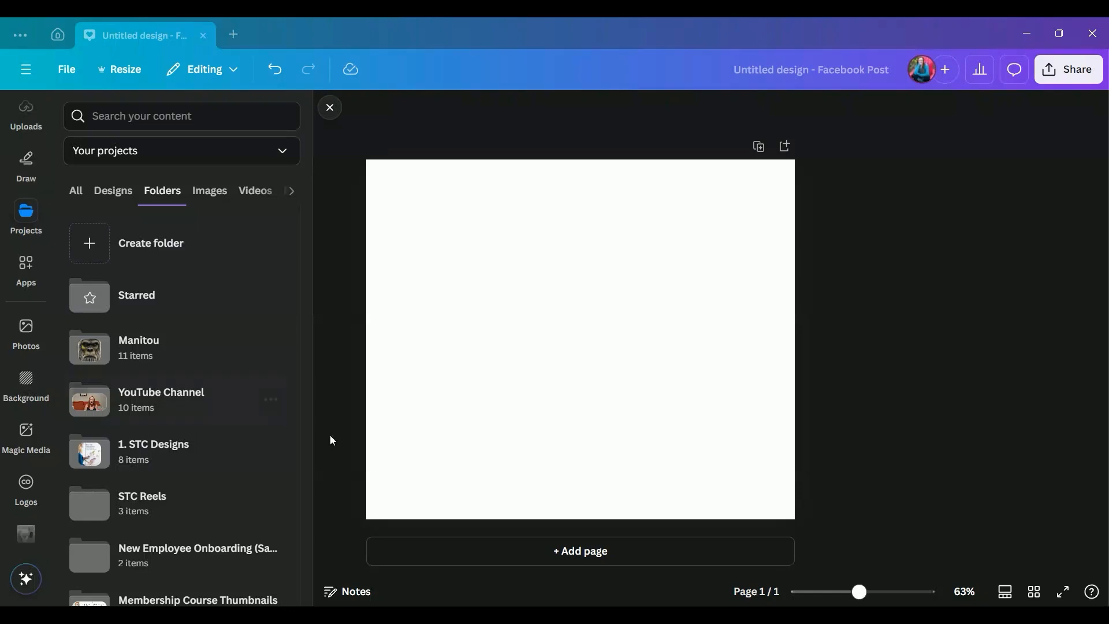
{"action": "mouse_move", "coordinate": [198, 378]}
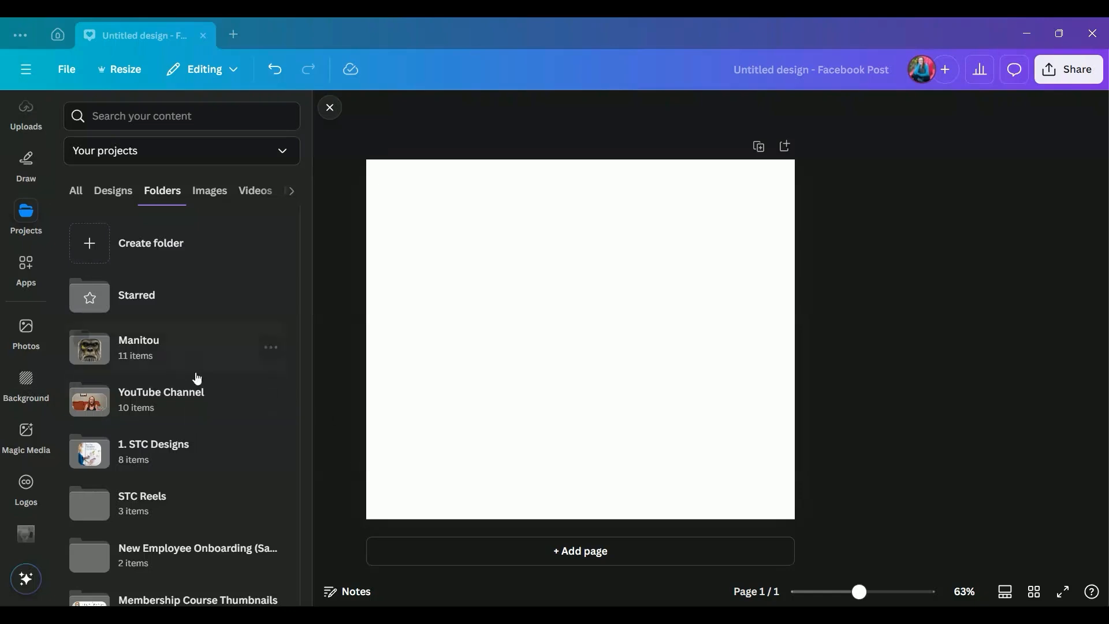
Scroll down the project folders and open the Uploads folder.
{"action": "scroll", "scroll_direction": "down", "scroll_amount": 3}
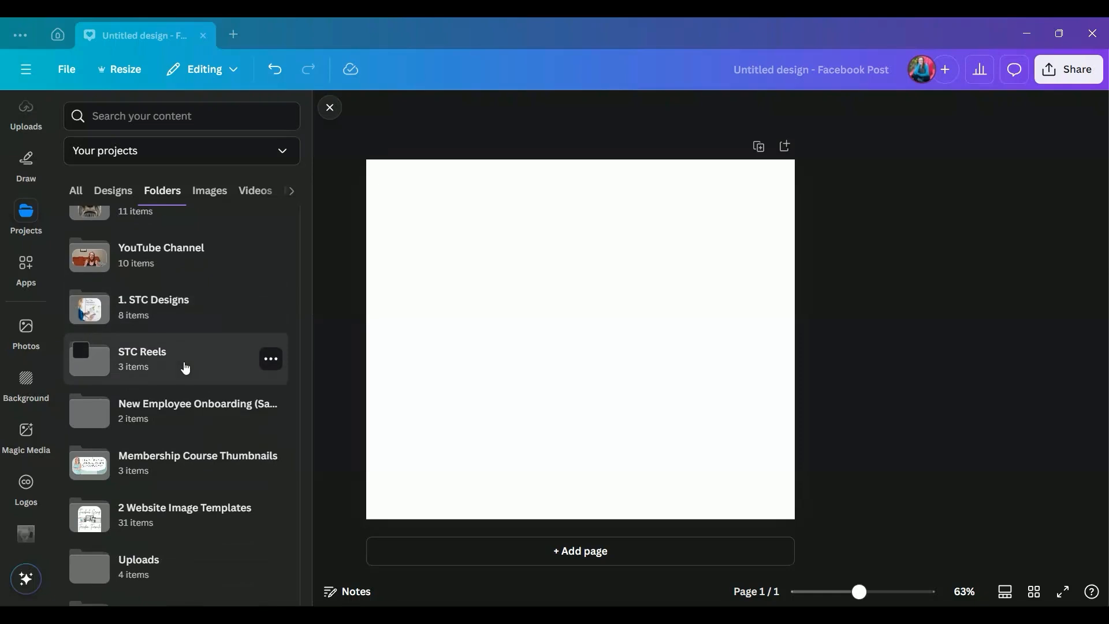
{"action": "scroll", "scroll_direction": "down", "scroll_amount": 3}
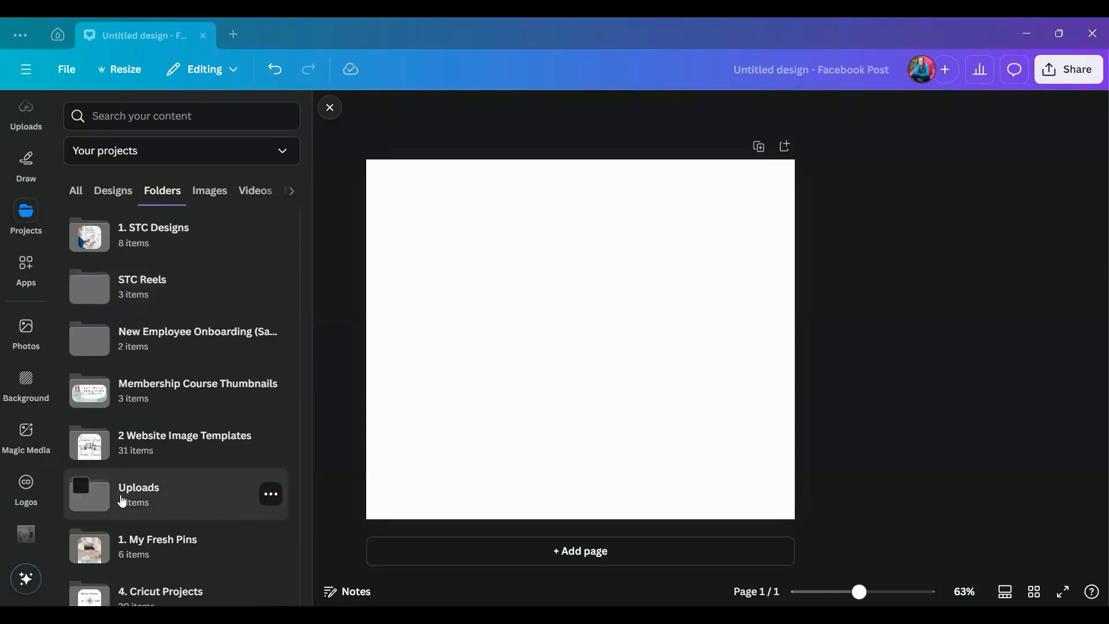
{"action": "left_click", "coordinate": [139, 491]}
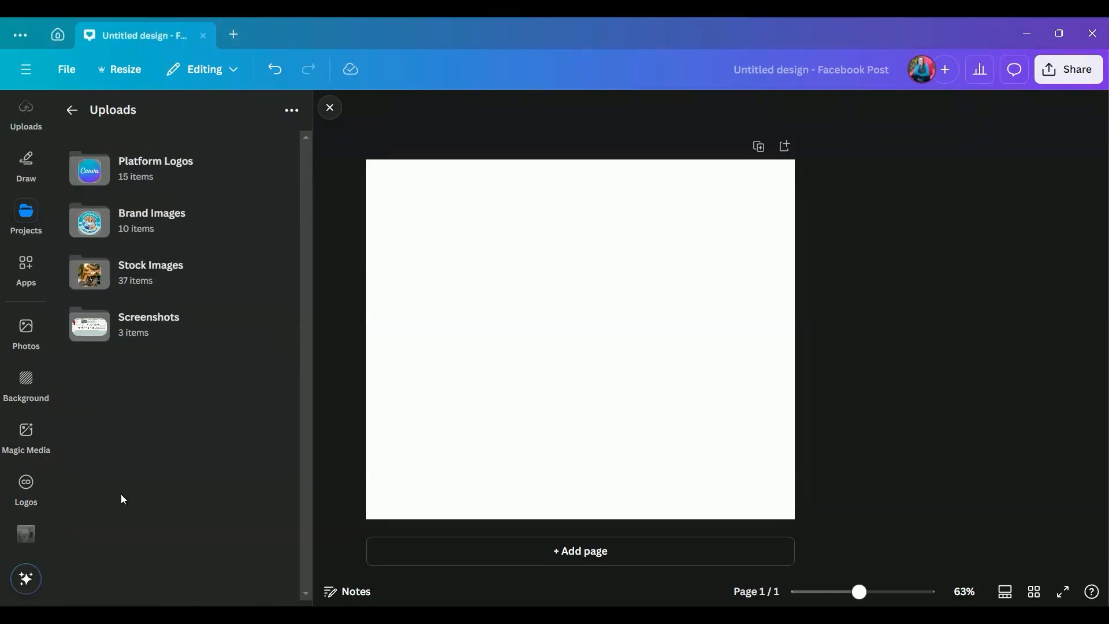
{"action": "mouse_move", "coordinate": [143, 273]}
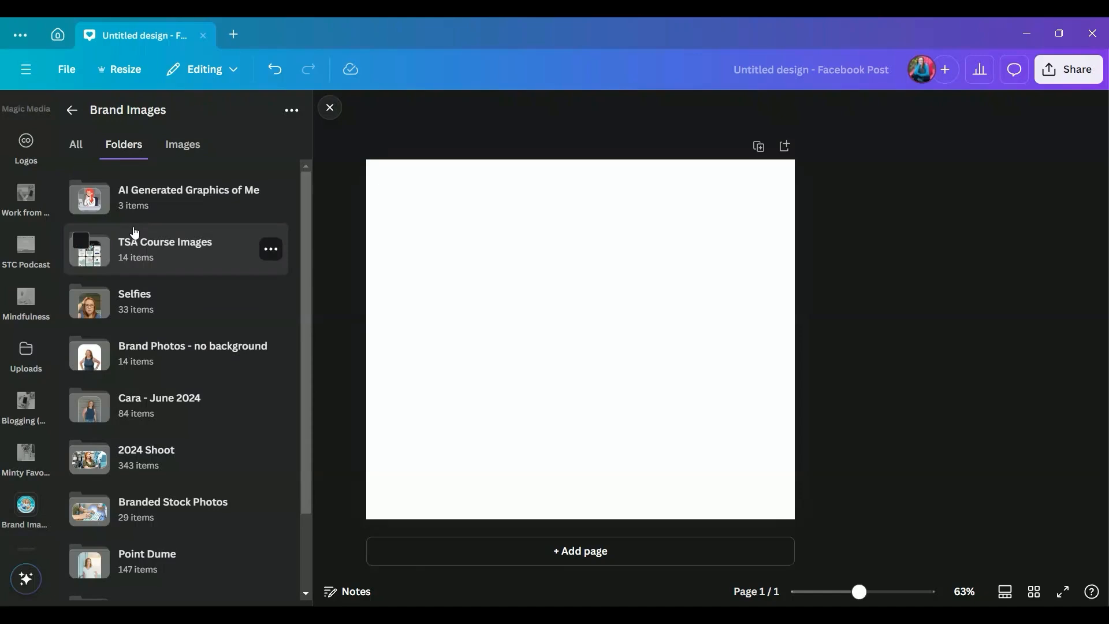
{"action": "mouse_move", "coordinate": [147, 463]}
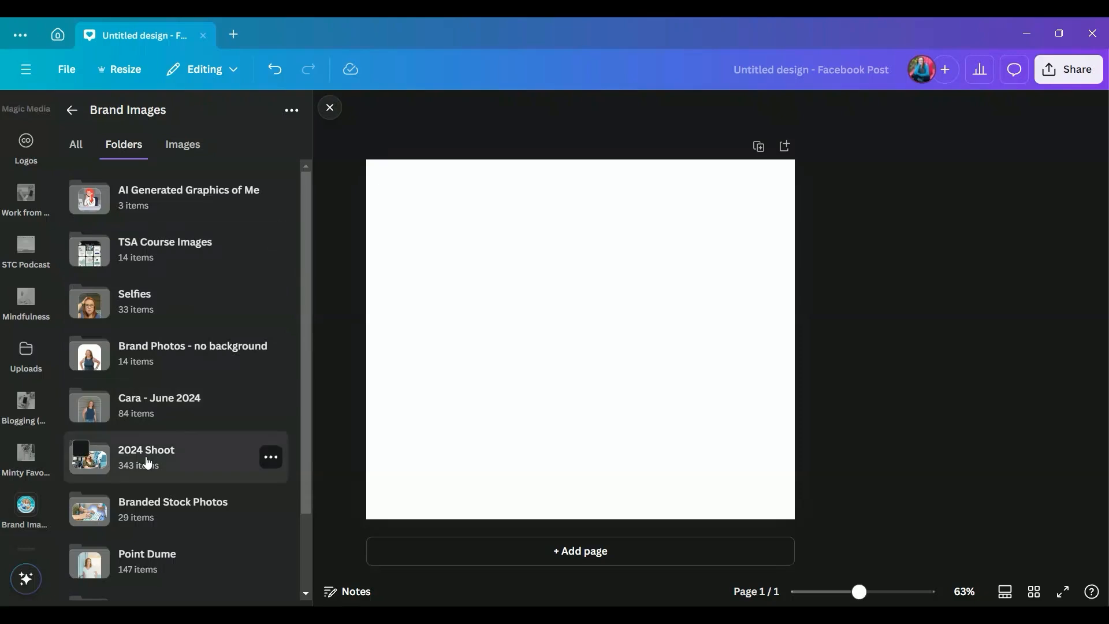
Add the red-haired woman-with-dog photo from the 2024 Shoot folder, then close the library.
{"action": "left_click", "coordinate": [146, 457]}
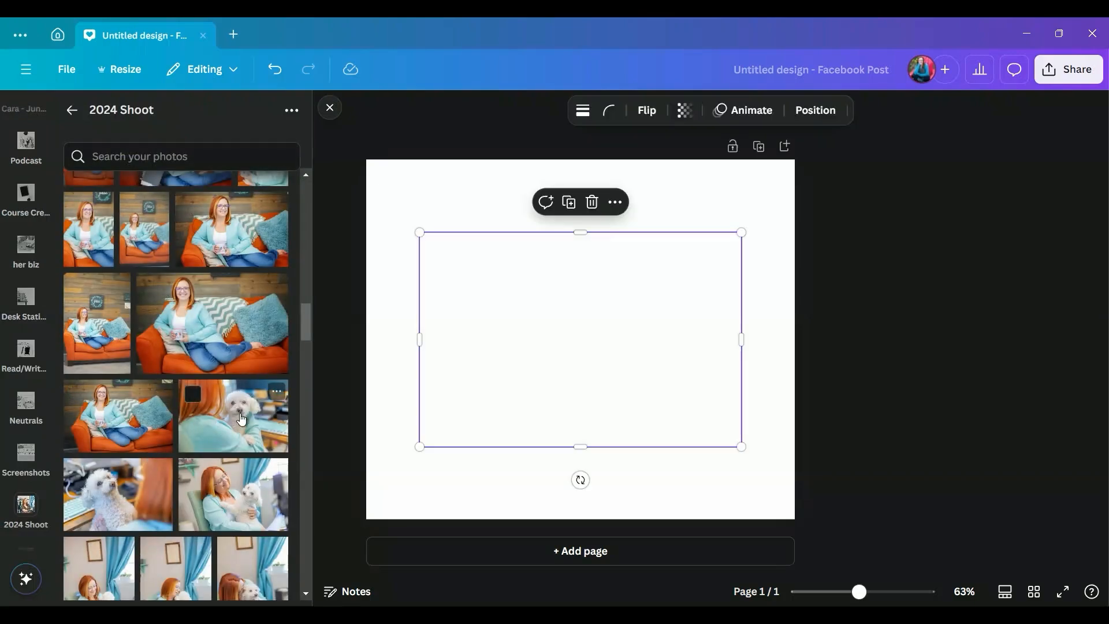
{"action": "left_click", "coordinate": [240, 417]}
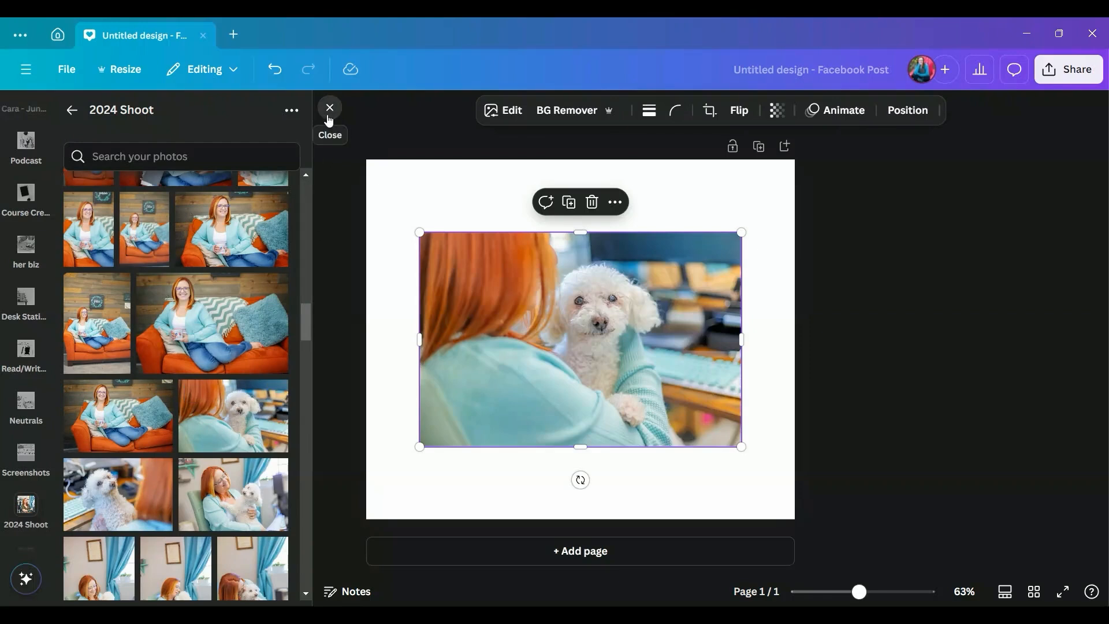
{"action": "left_click", "coordinate": [330, 107]}
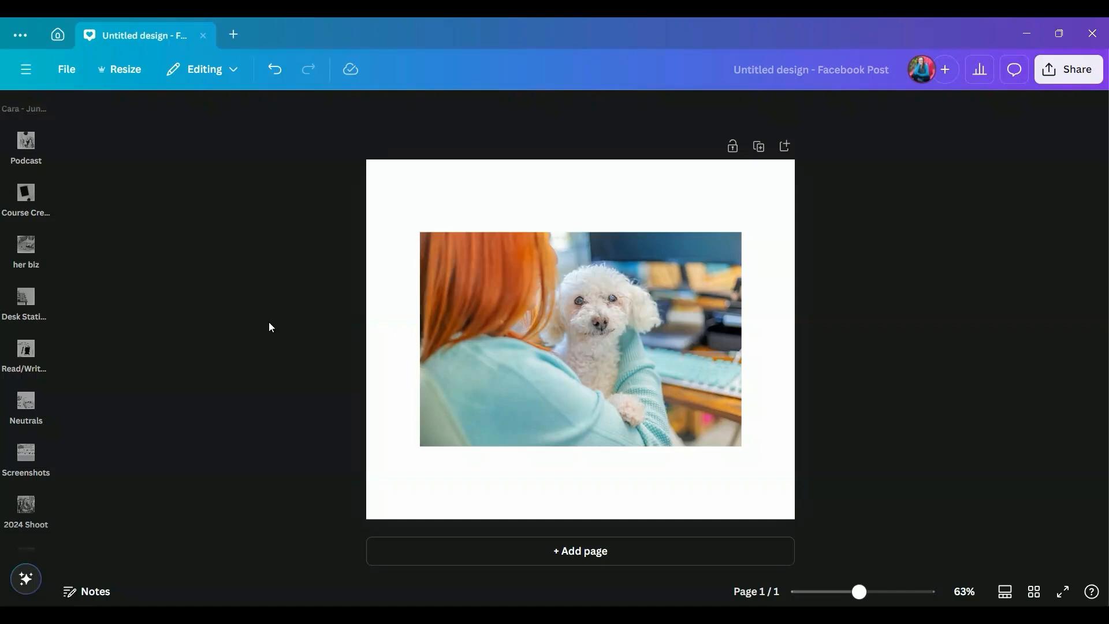
{"action": "mouse_move", "coordinate": [337, 402]}
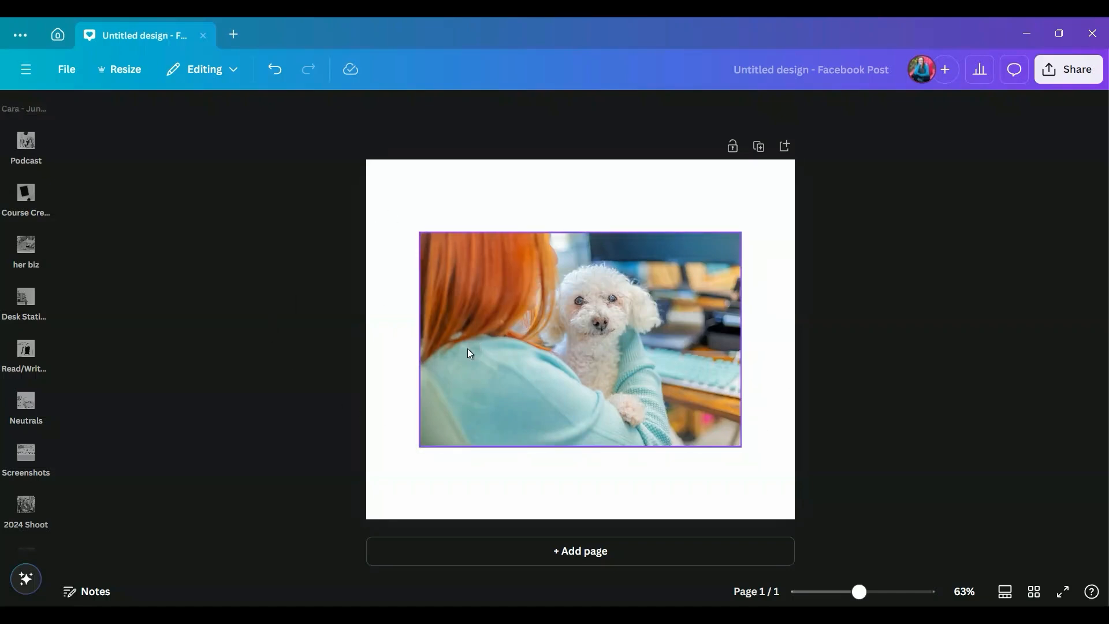
{"action": "mouse_move", "coordinate": [427, 364]}
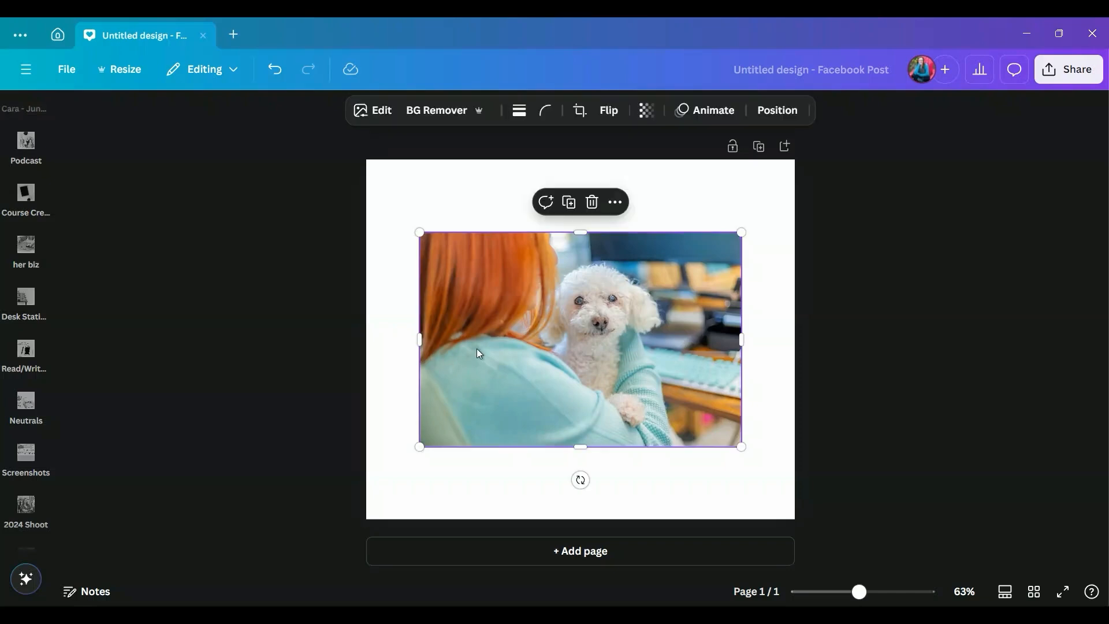
{"action": "left_click", "coordinate": [436, 111]}
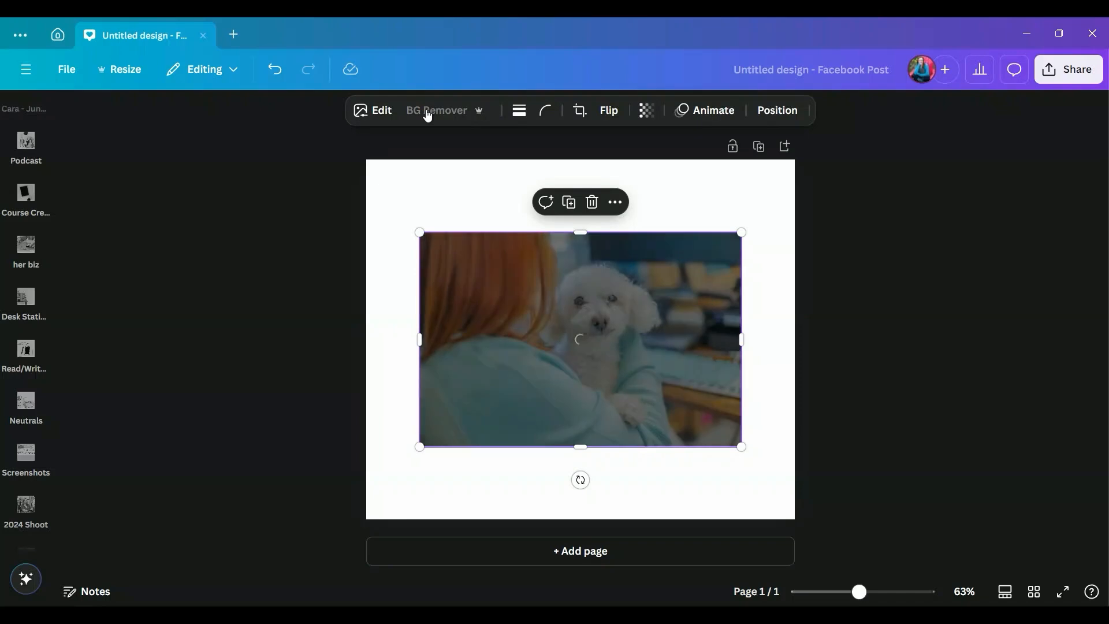
{"action": "left_click", "coordinate": [436, 111]}
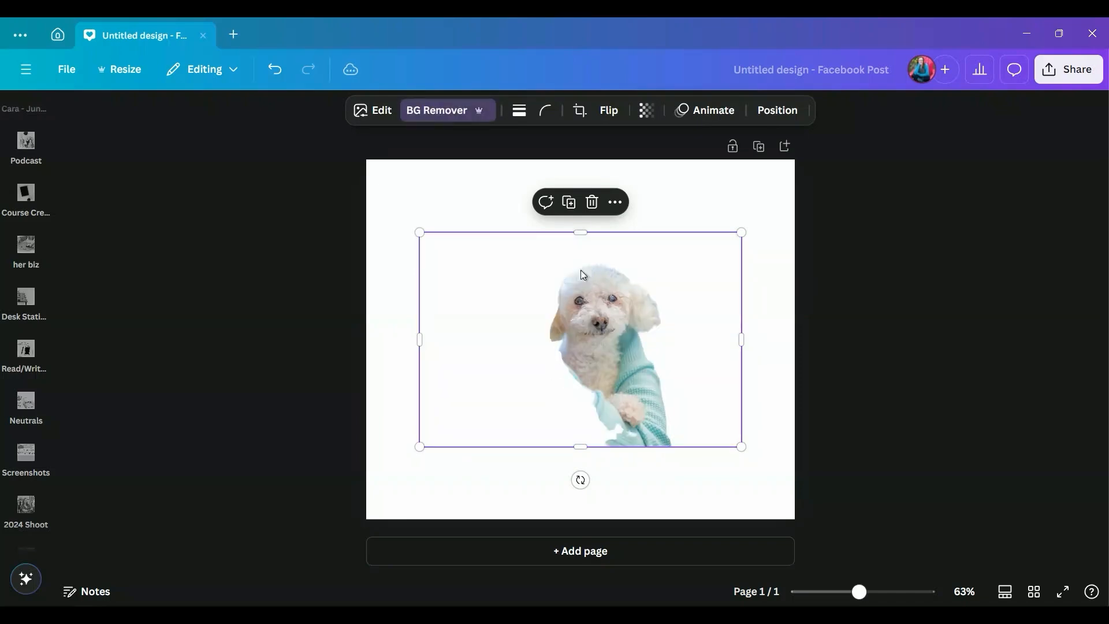
{"action": "mouse_move", "coordinate": [354, 105]}
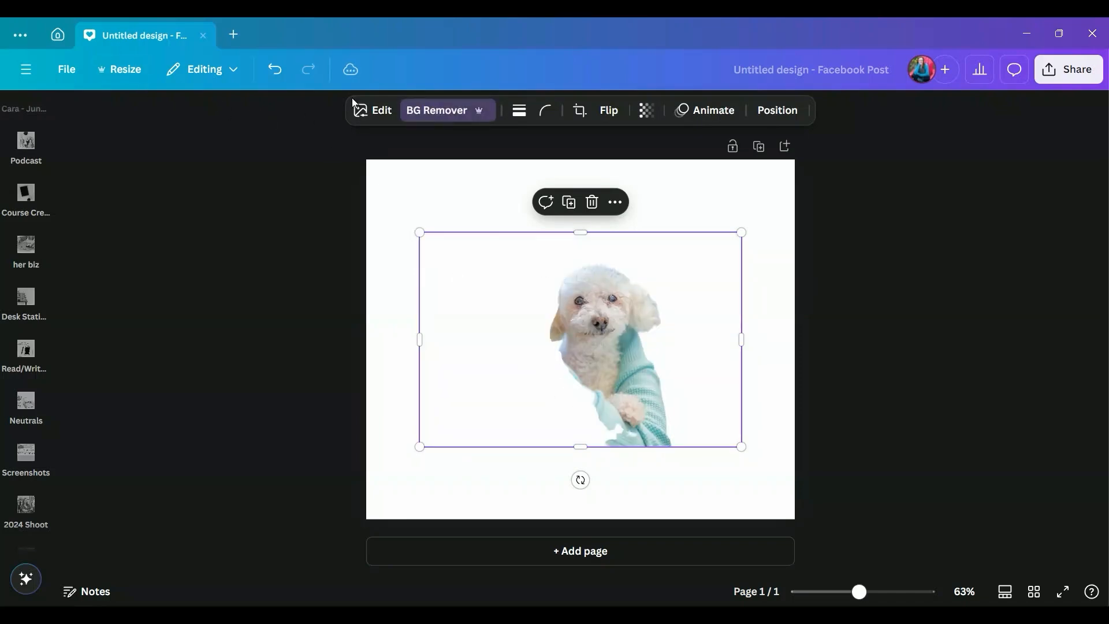
{"action": "left_click", "coordinate": [275, 70]}
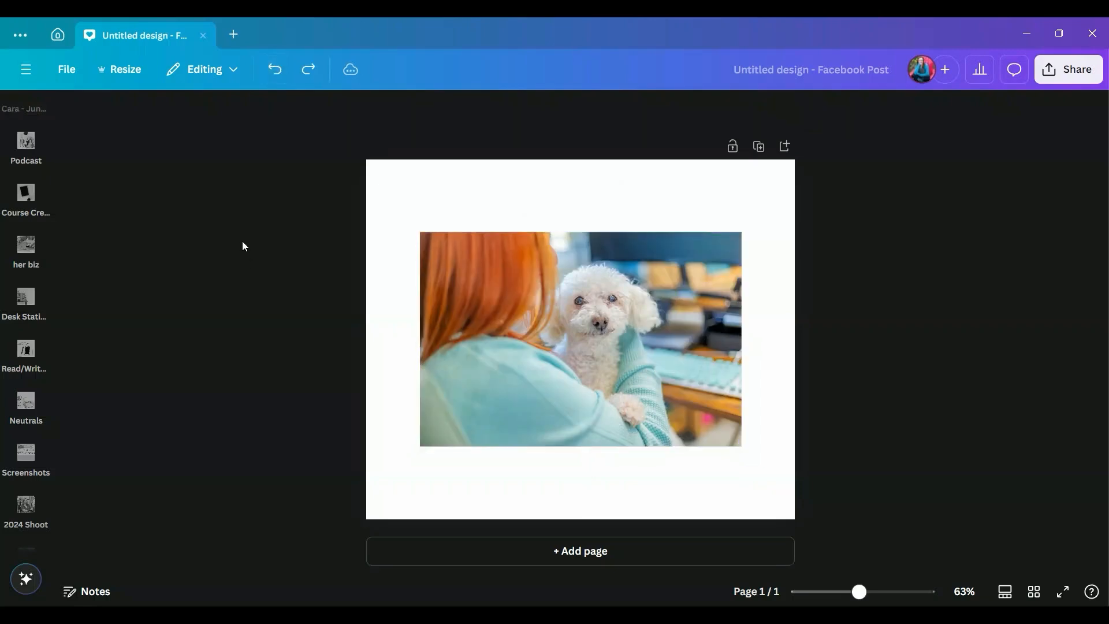
{"action": "left_click", "coordinate": [490, 339]}
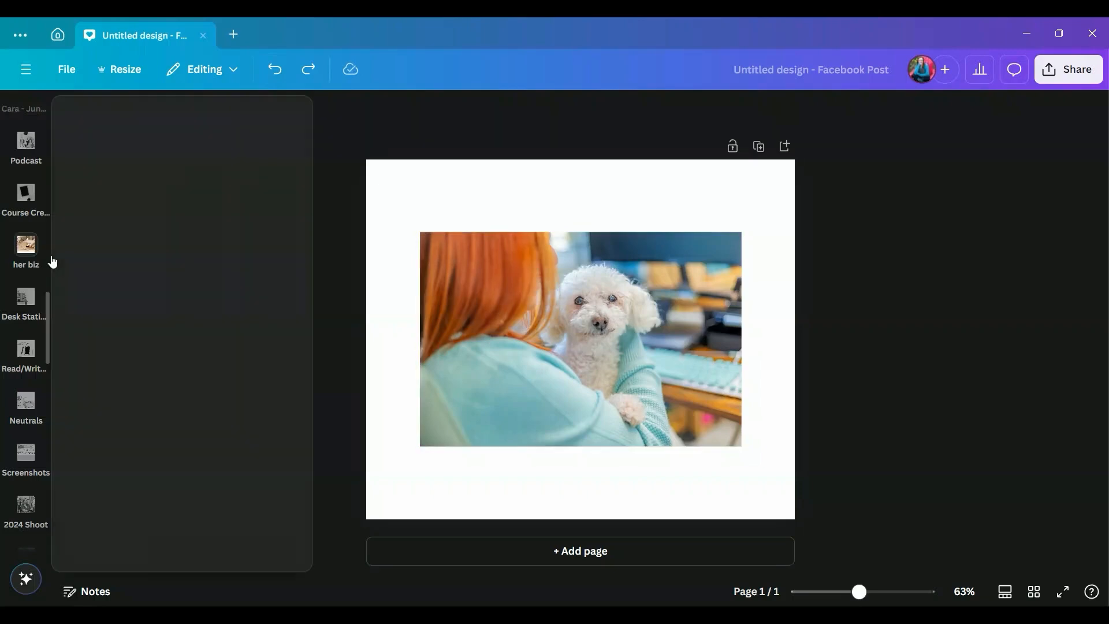
Add a peach square from Elements and resize it to cover the whole photo.
{"action": "left_click", "coordinate": [26, 222]}
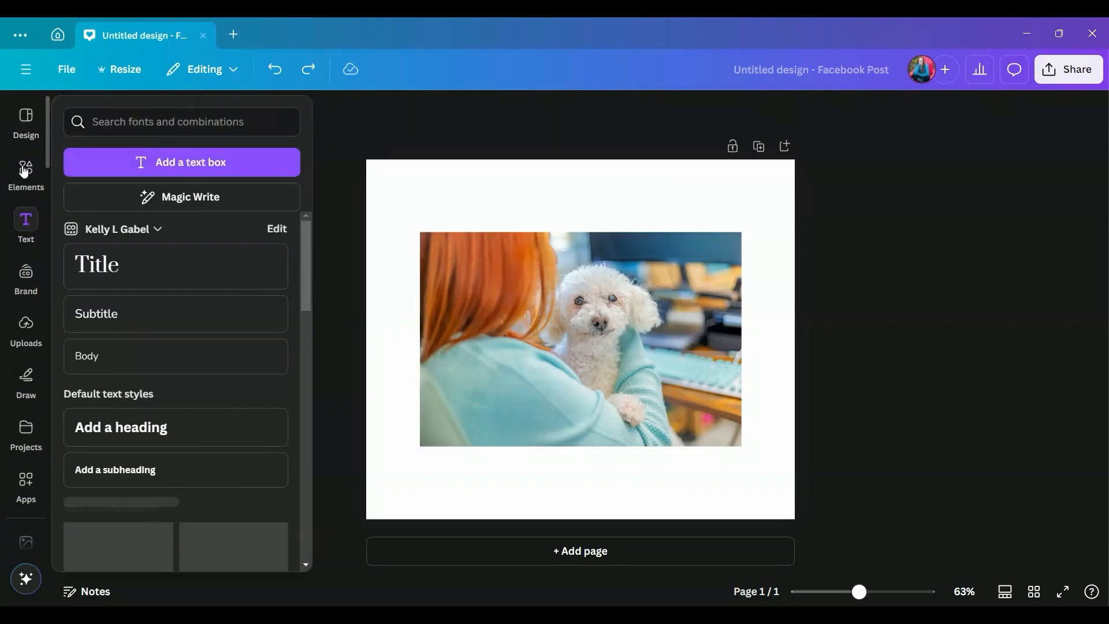
{"action": "left_click", "coordinate": [26, 168]}
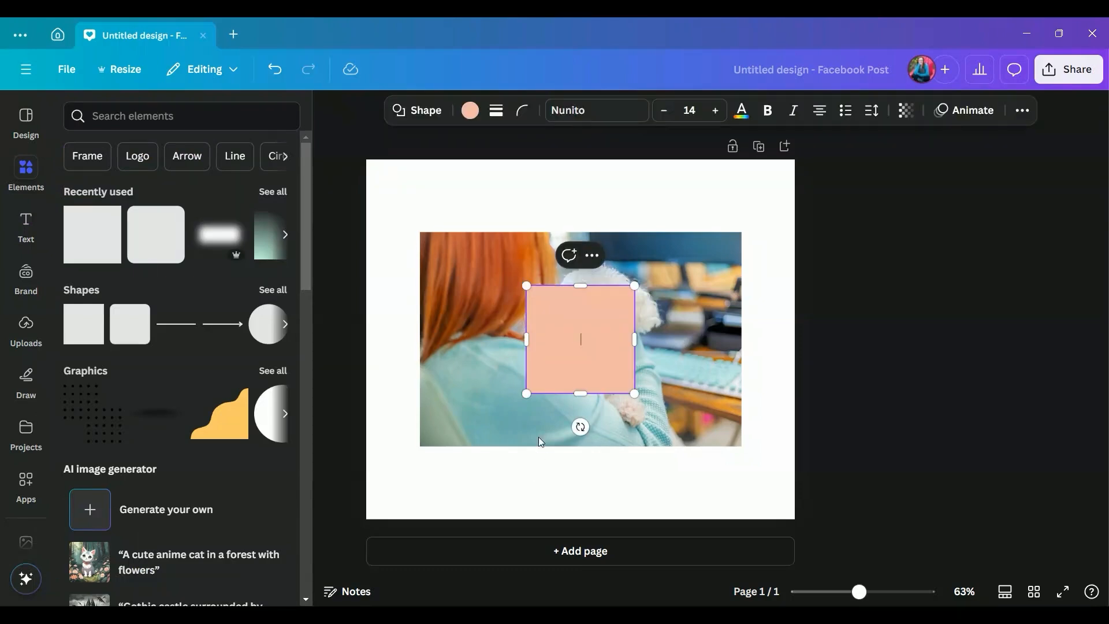
{"action": "left_click_drag", "start_coordinate": [580, 339], "coordinate": [473, 287]}
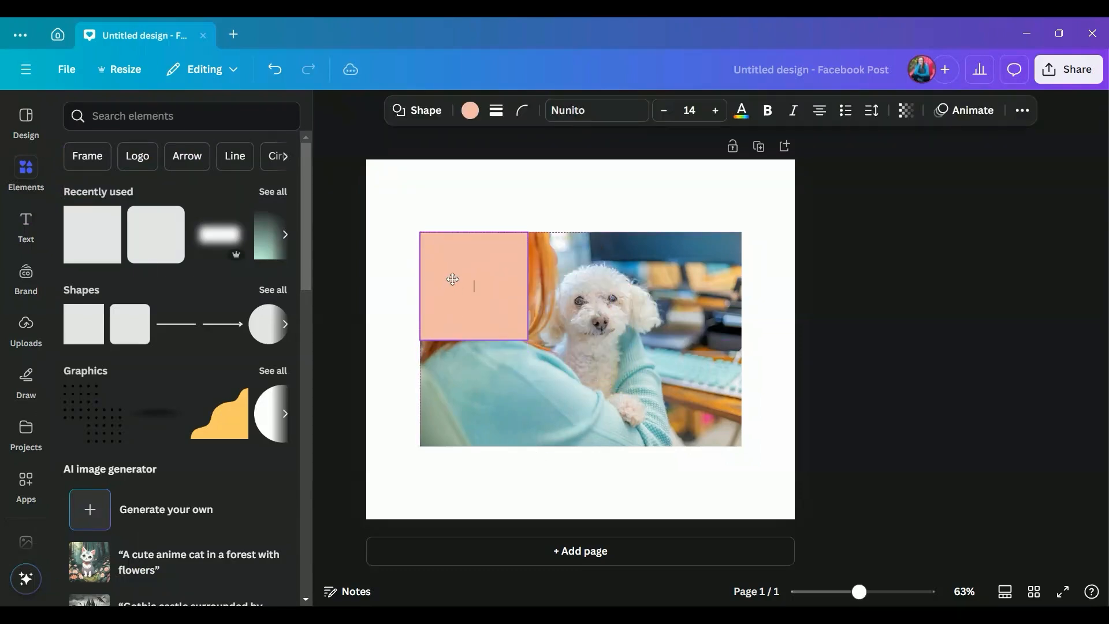
{"action": "left_click", "coordinate": [473, 285]}
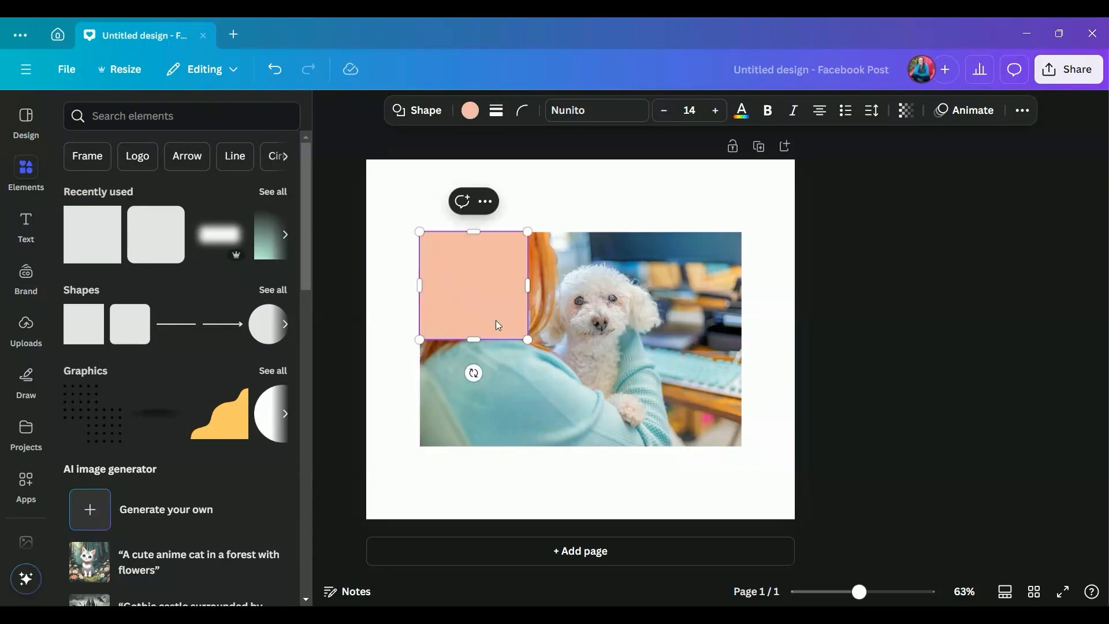
{"action": "left_click_drag", "start_coordinate": [527, 340], "coordinate": [697, 439]}
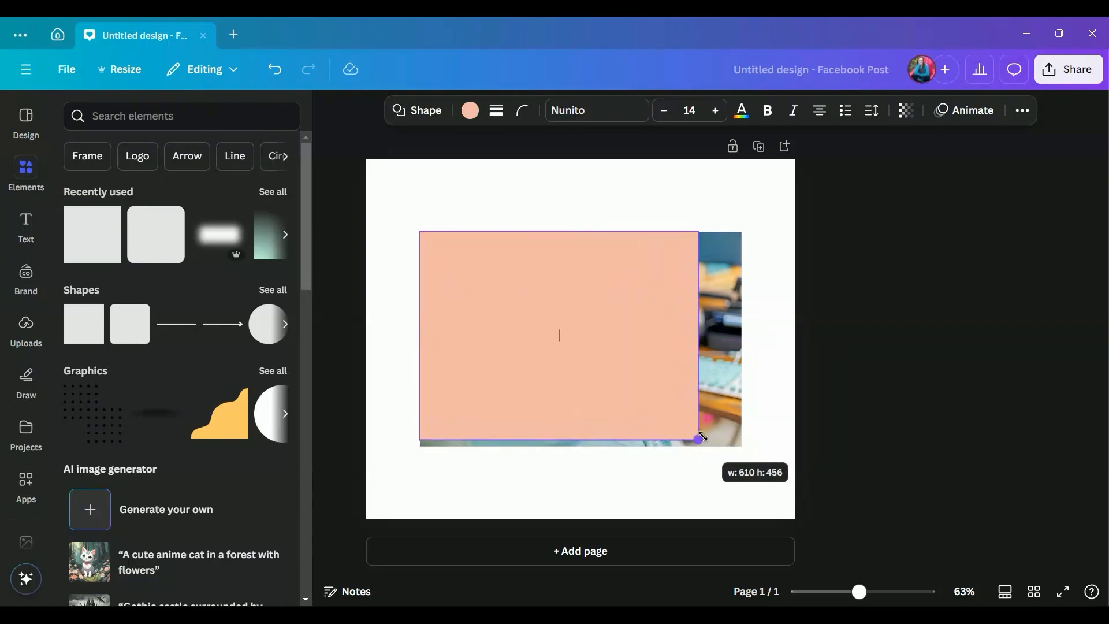
{"action": "left_click_drag", "start_coordinate": [699, 439], "coordinate": [743, 446]}
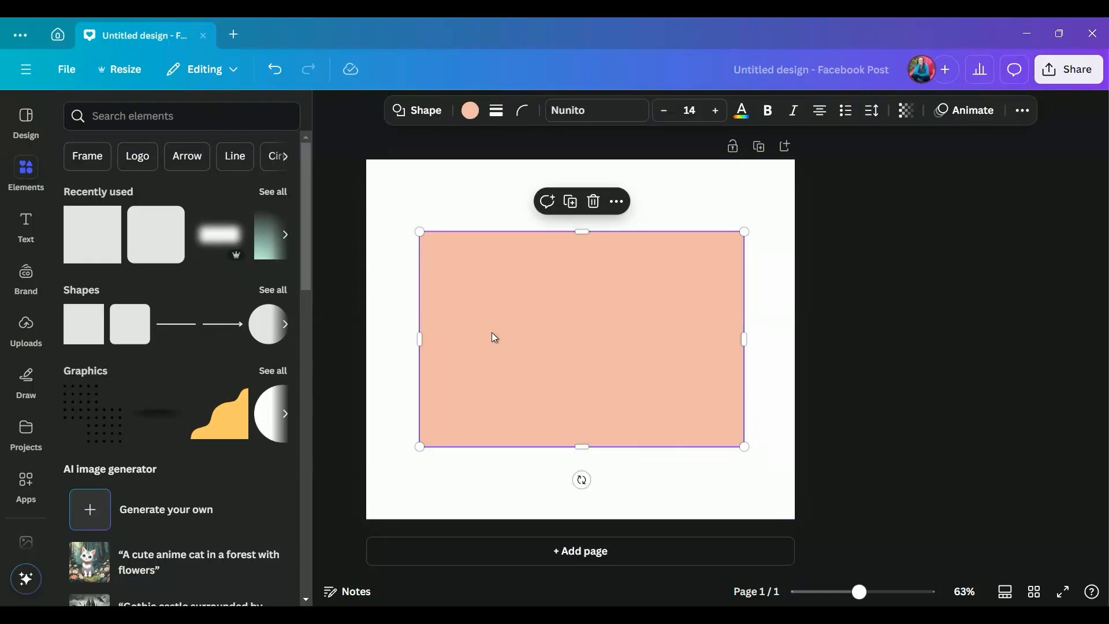
{"action": "mouse_move", "coordinate": [493, 225]}
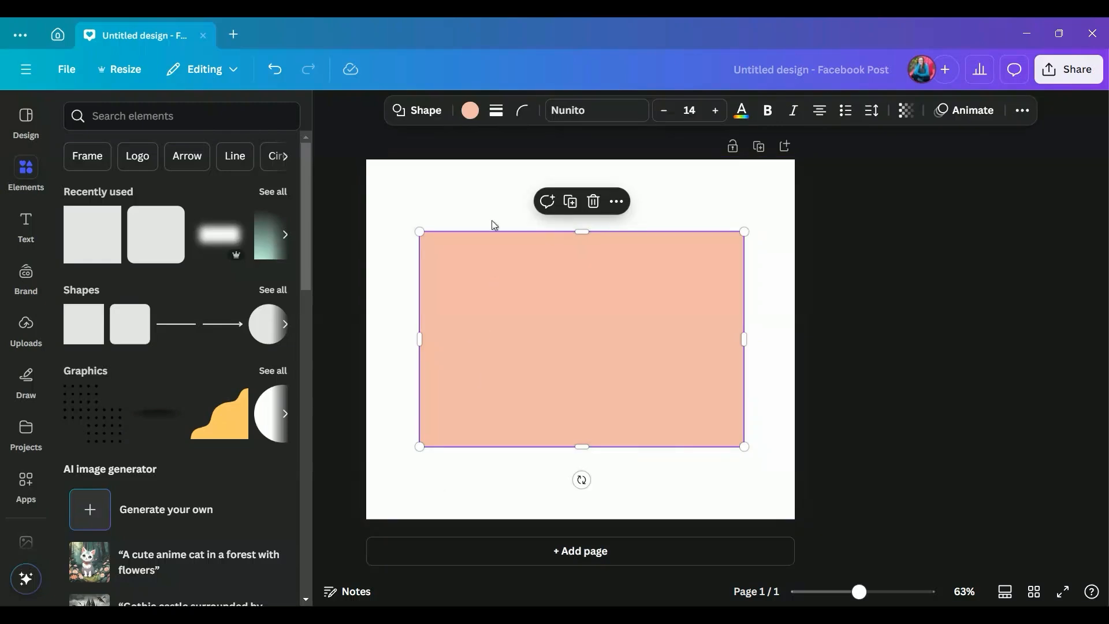
Fill the rectangle with the blue-to-yellow gradient swatch.
{"action": "left_click", "coordinate": [469, 111]}
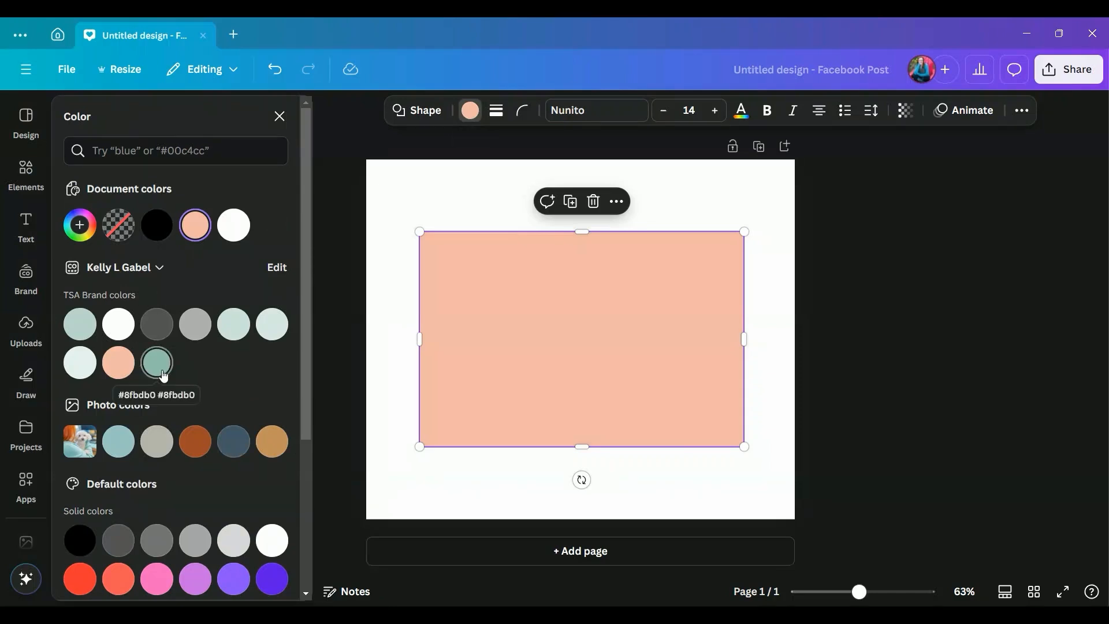
{"action": "scroll", "scroll_direction": "down", "scroll_amount": 3}
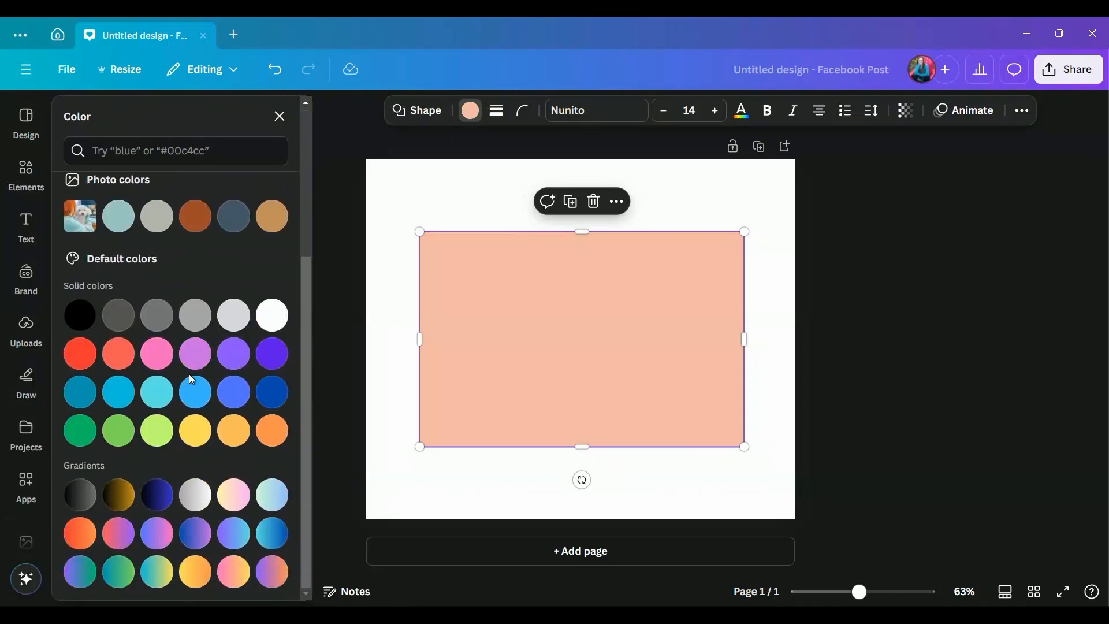
{"action": "mouse_move", "coordinate": [187, 560]}
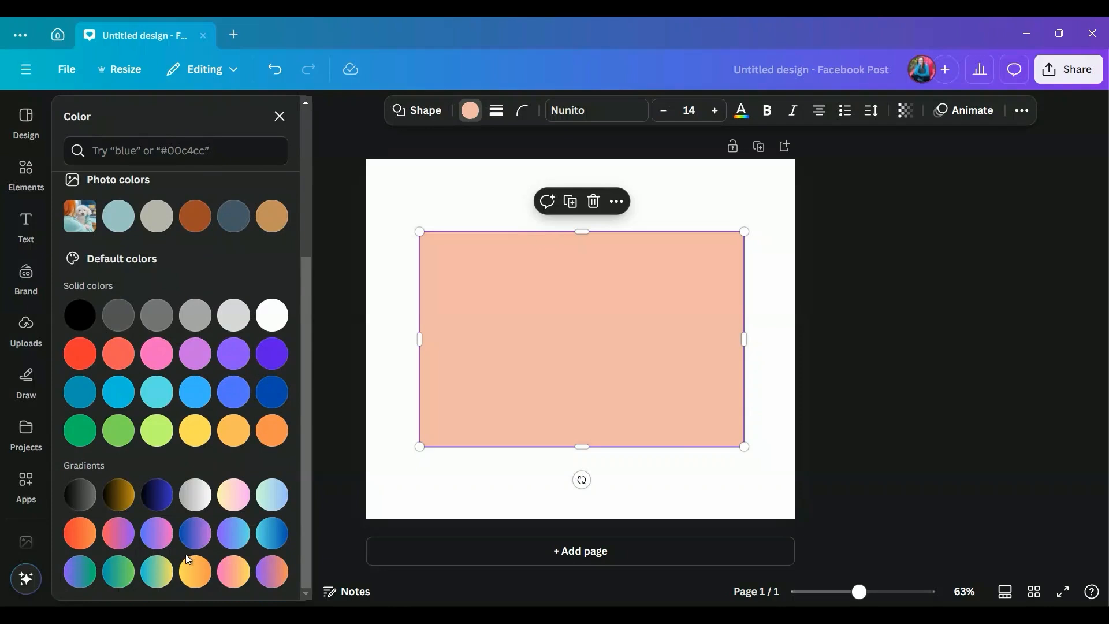
{"action": "left_click", "coordinate": [156, 572]}
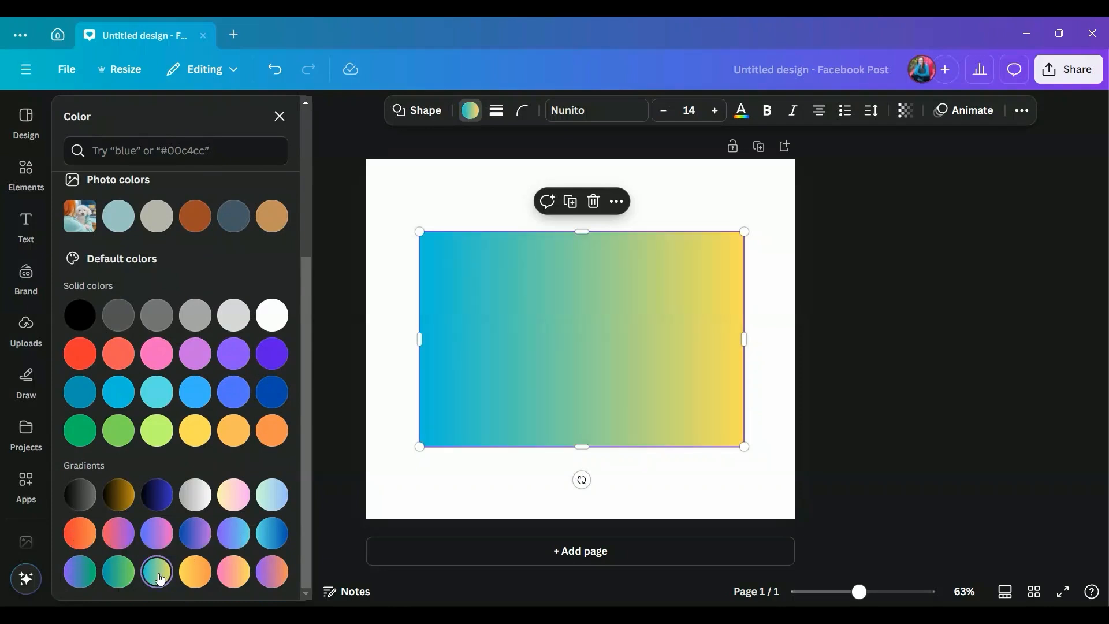
{"action": "mouse_move", "coordinate": [234, 495]}
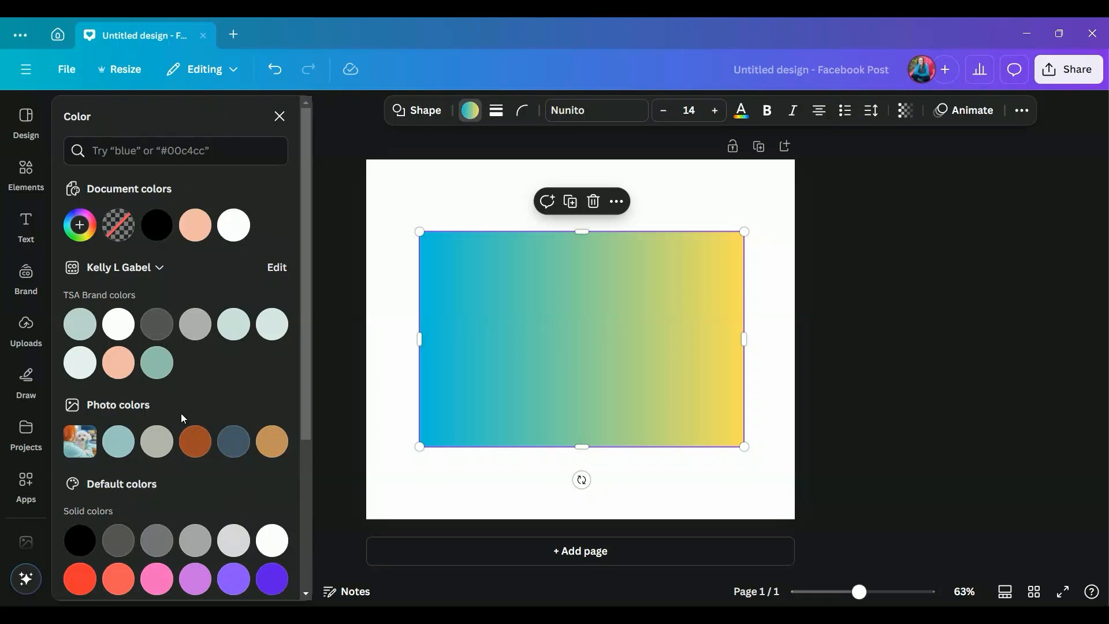
{"action": "mouse_move", "coordinate": [79, 226]}
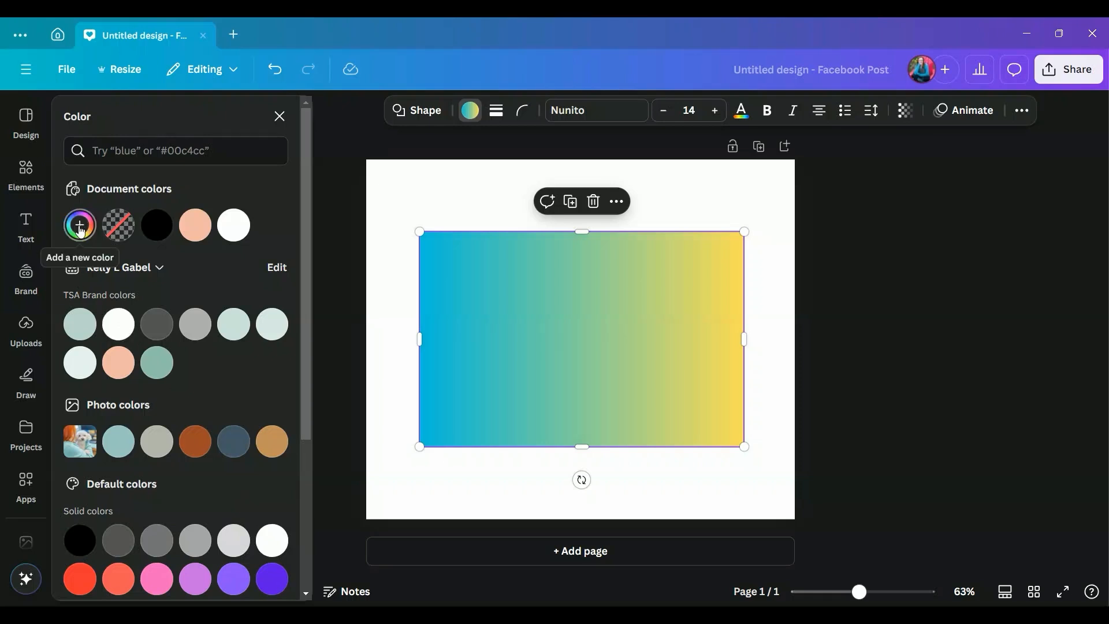
Switch the rectangle's blue-yellow gradient to the circular style.
{"action": "left_click", "coordinate": [80, 224]}
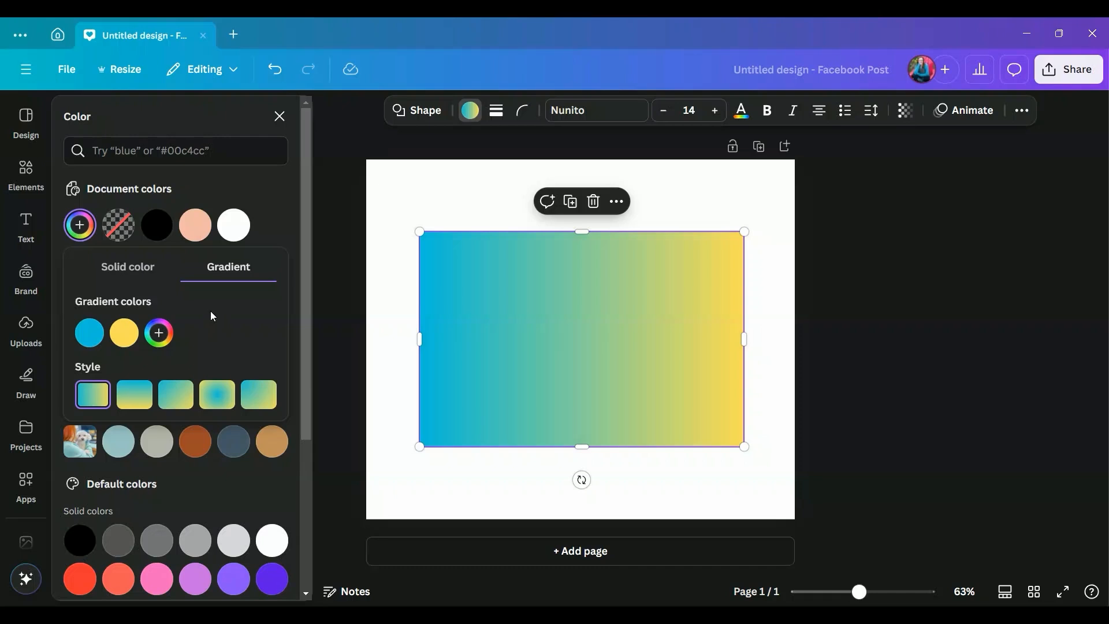
{"action": "mouse_move", "coordinate": [183, 346]}
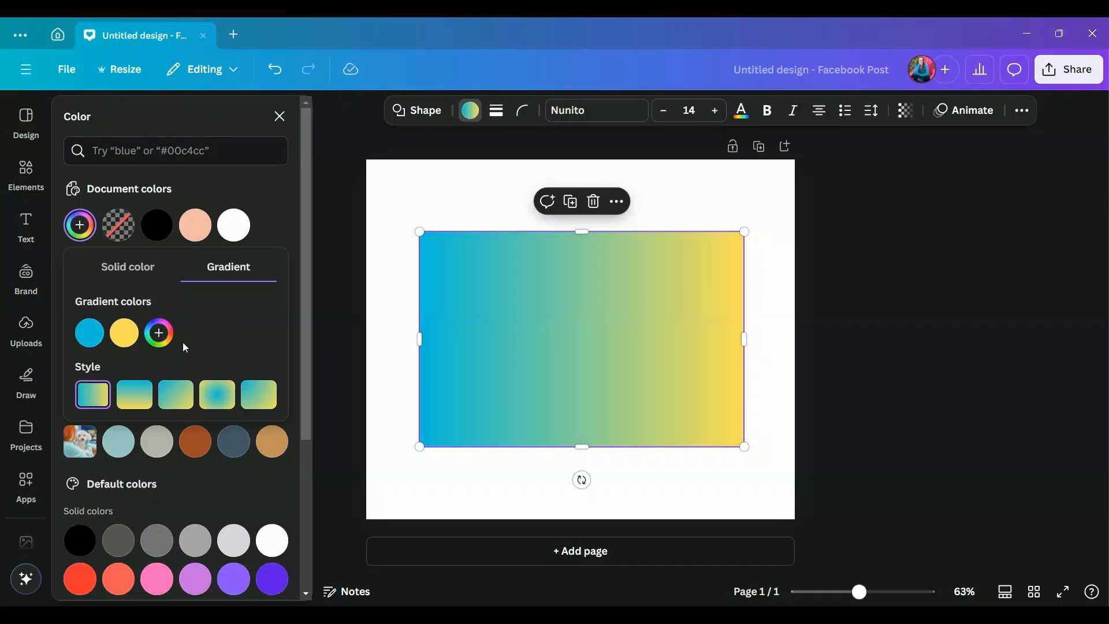
{"action": "mouse_move", "coordinate": [93, 401]}
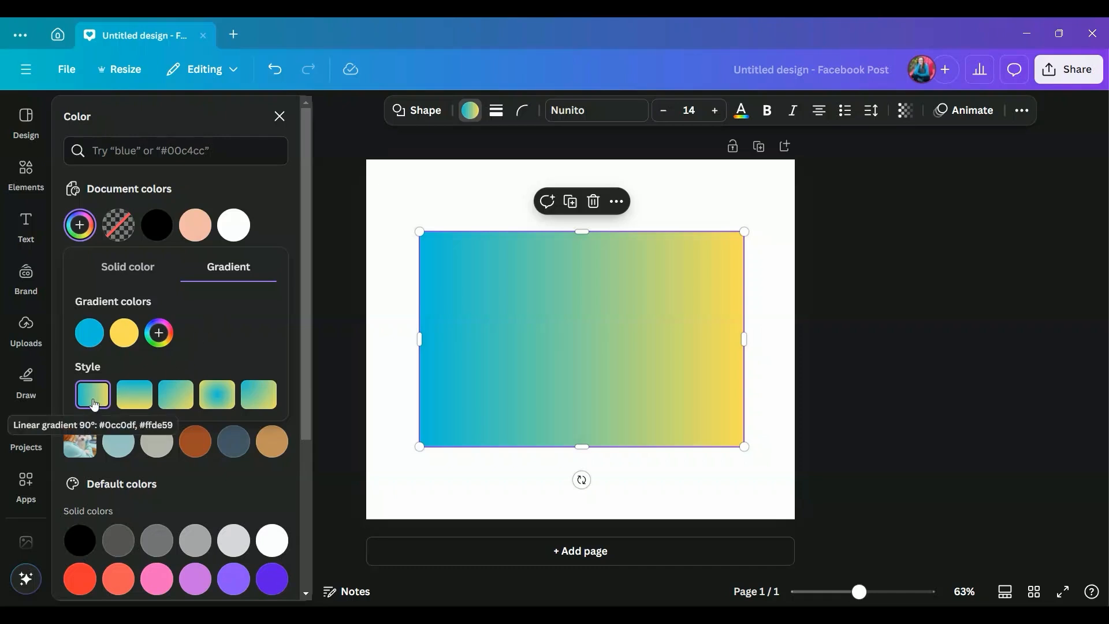
{"action": "mouse_move", "coordinate": [134, 395]}
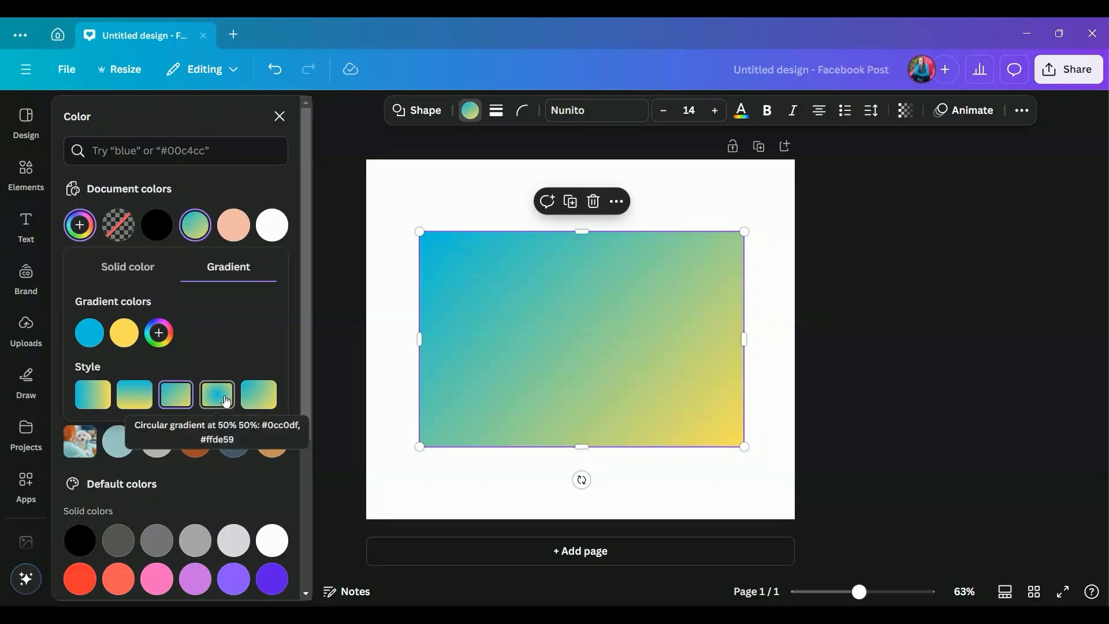
{"action": "left_click", "coordinate": [217, 394]}
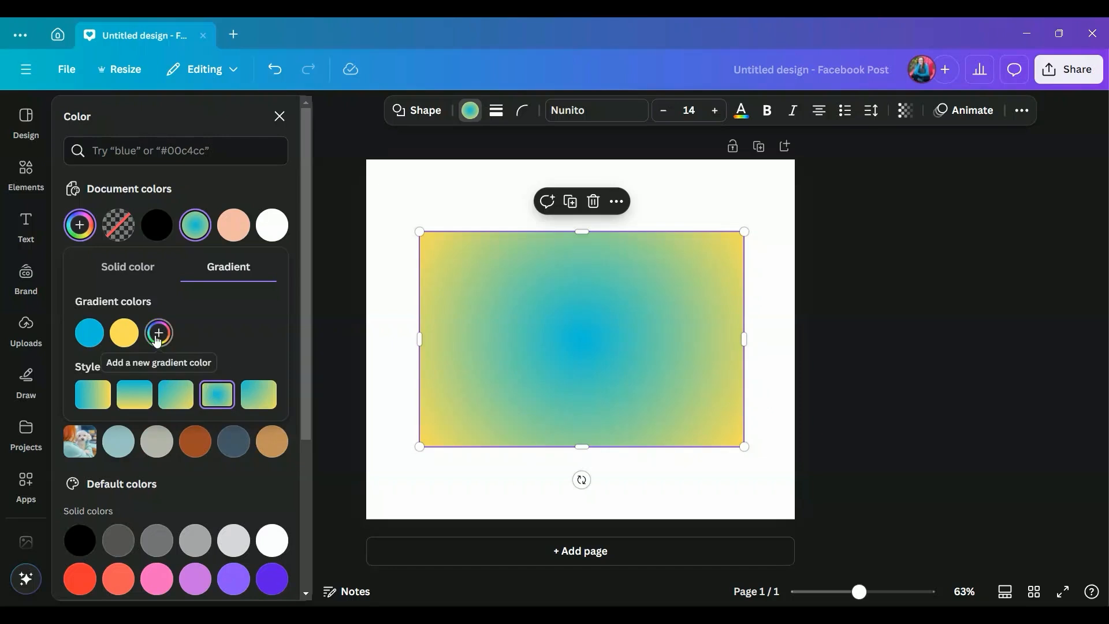
Add three more yellow colour stops to the circular gradient.
{"action": "left_click", "coordinate": [159, 332]}
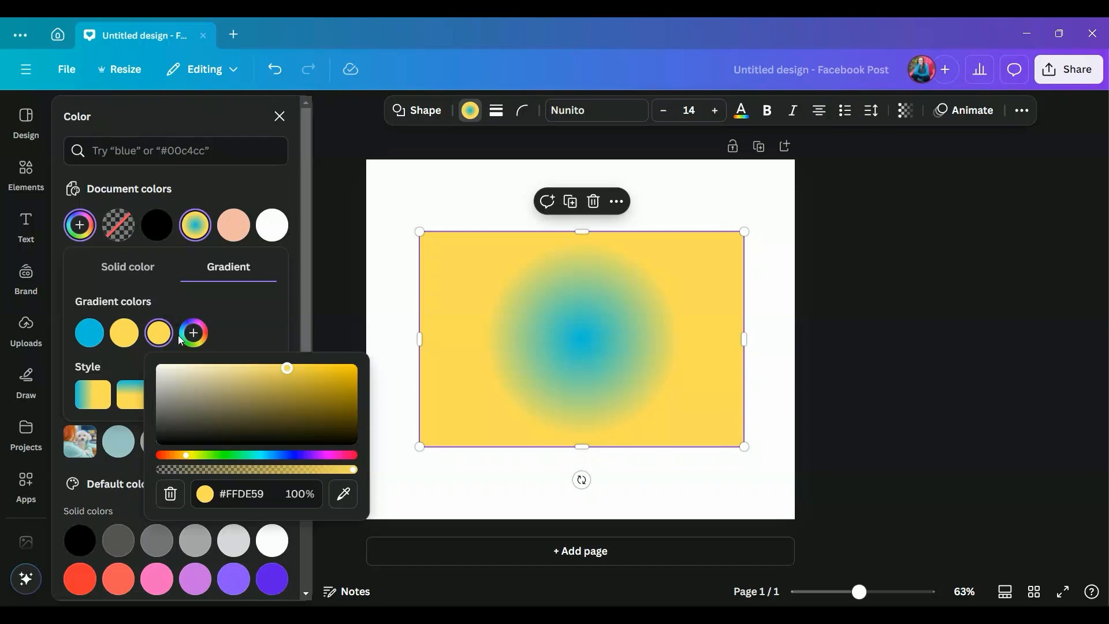
{"action": "left_click", "coordinate": [194, 332]}
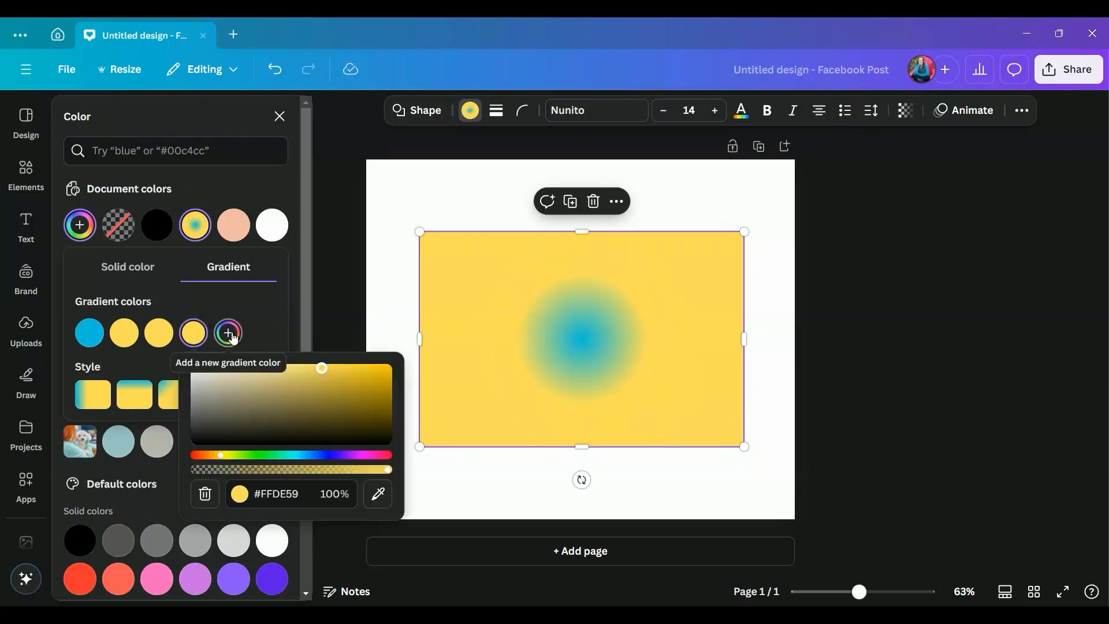
{"action": "left_click", "coordinate": [228, 333]}
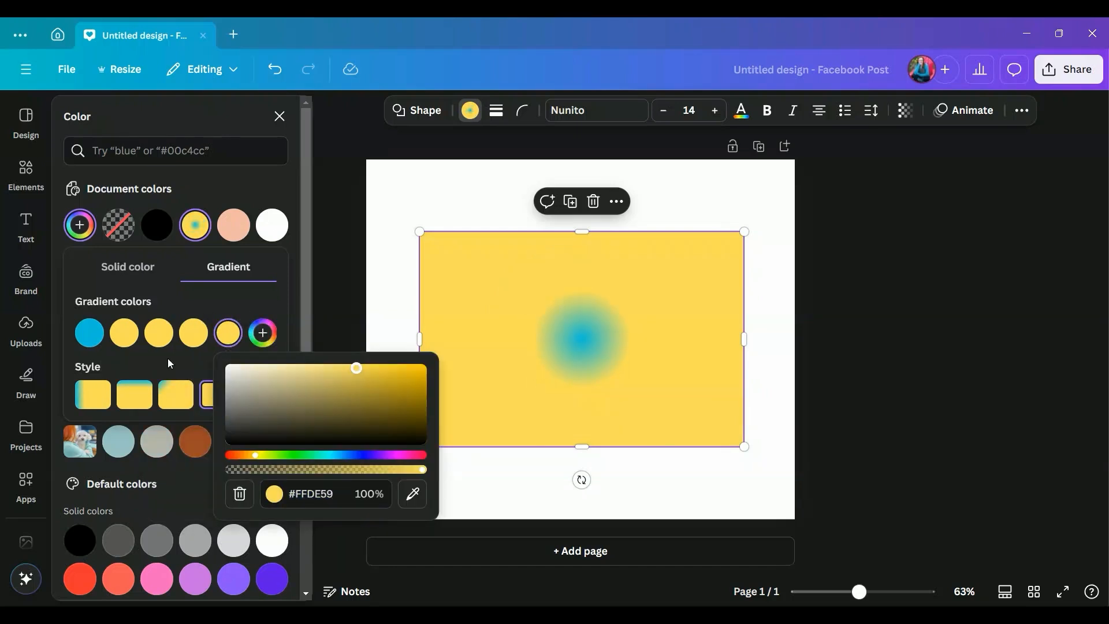
{"action": "mouse_move", "coordinate": [89, 334]}
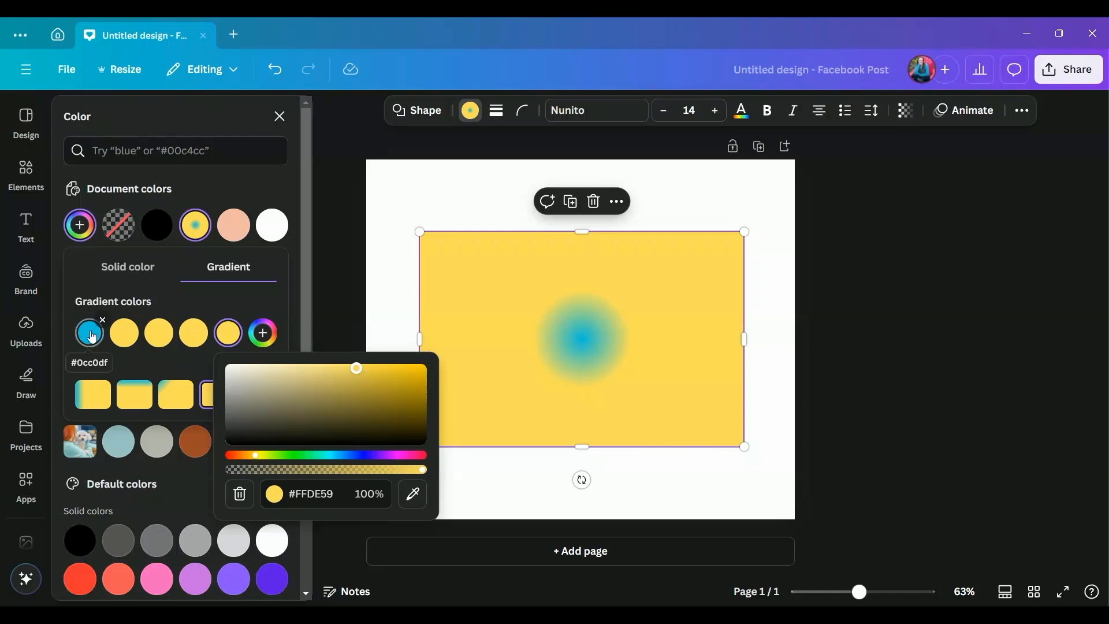
Drop the blue centre stop and the second stop to 0% opacity.
{"action": "left_click", "coordinate": [90, 333]}
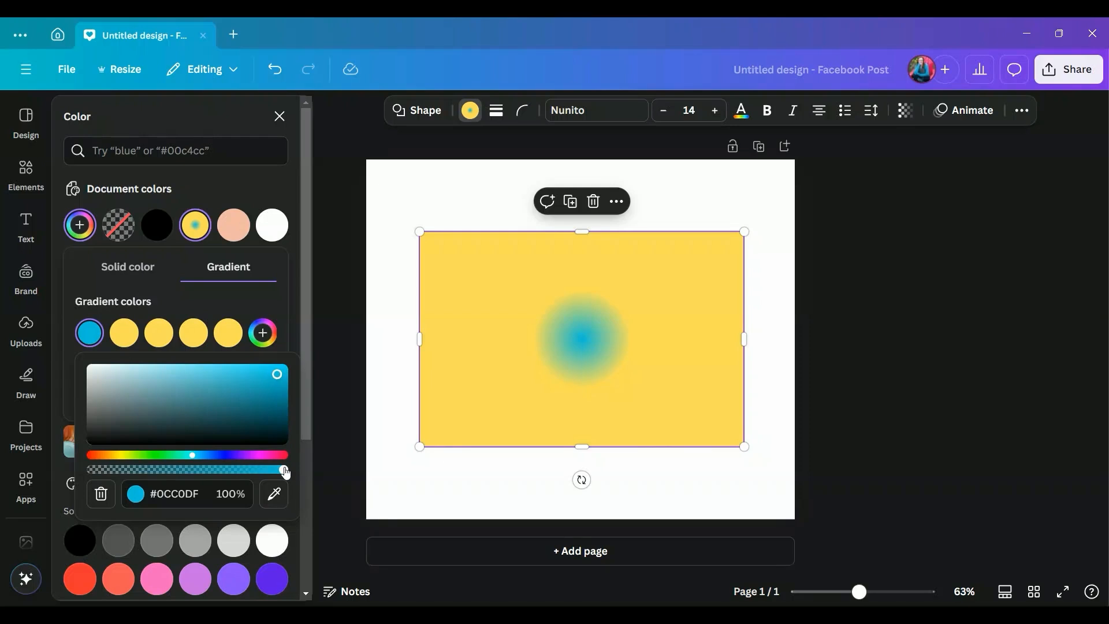
{"action": "left_click_drag", "start_coordinate": [284, 469], "coordinate": [87, 469]}
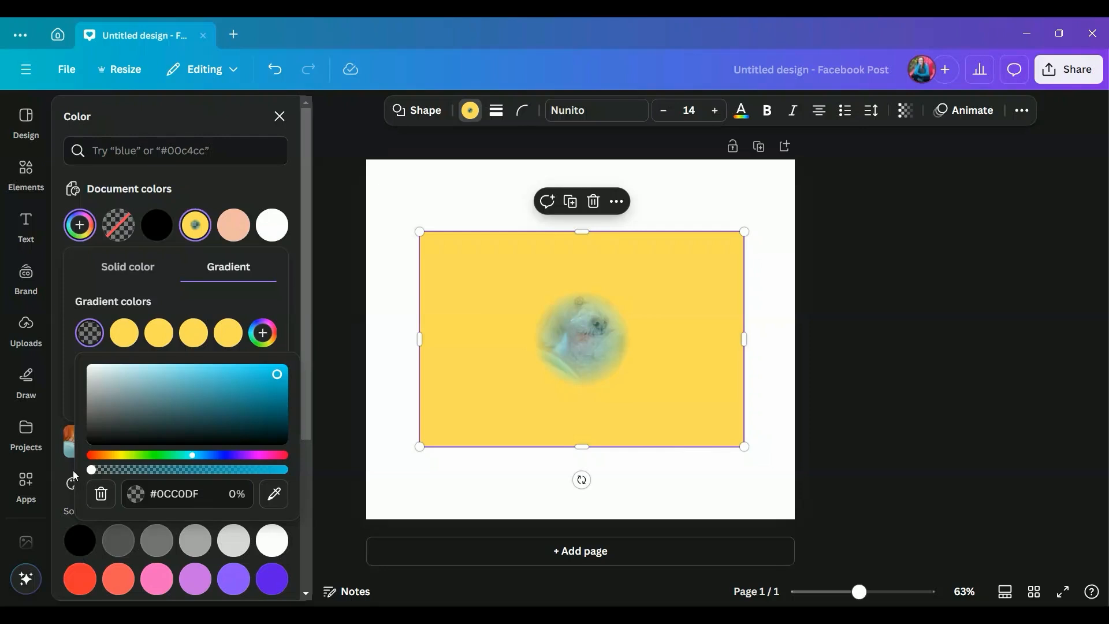
{"action": "mouse_move", "coordinate": [124, 333]}
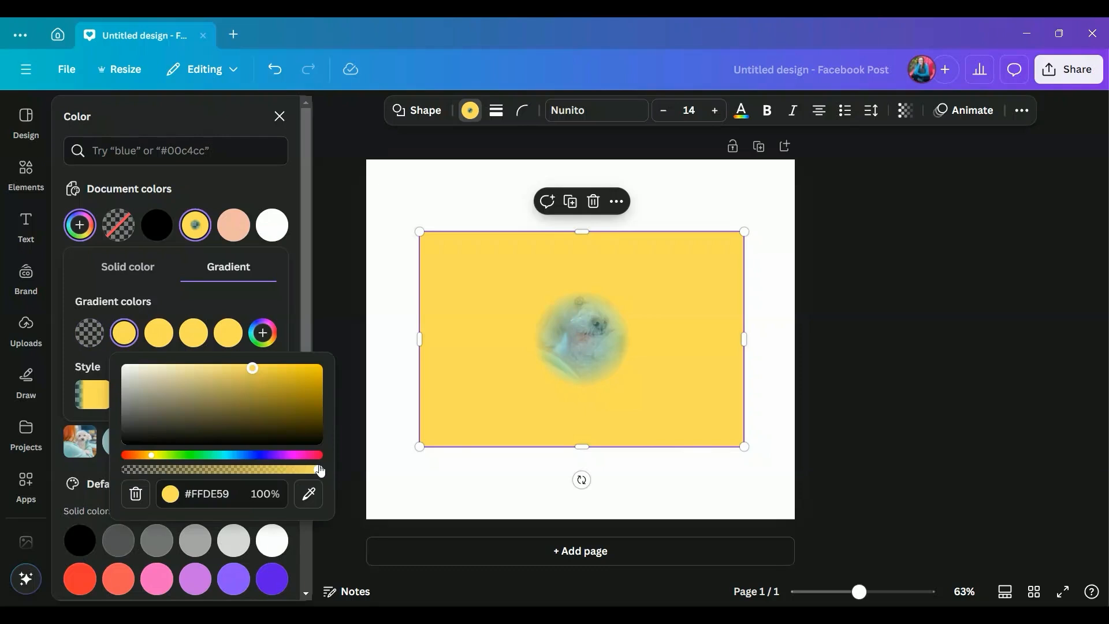
{"action": "left_click_drag", "start_coordinate": [318, 470], "coordinate": [205, 469]}
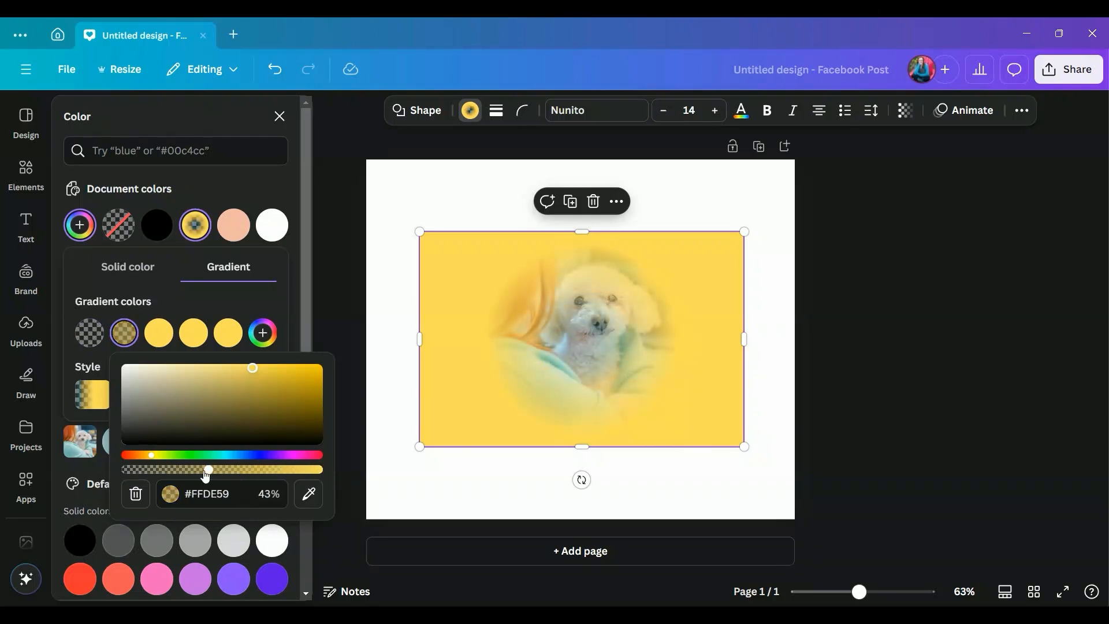
{"action": "left_click_drag", "start_coordinate": [205, 470], "coordinate": [126, 470]}
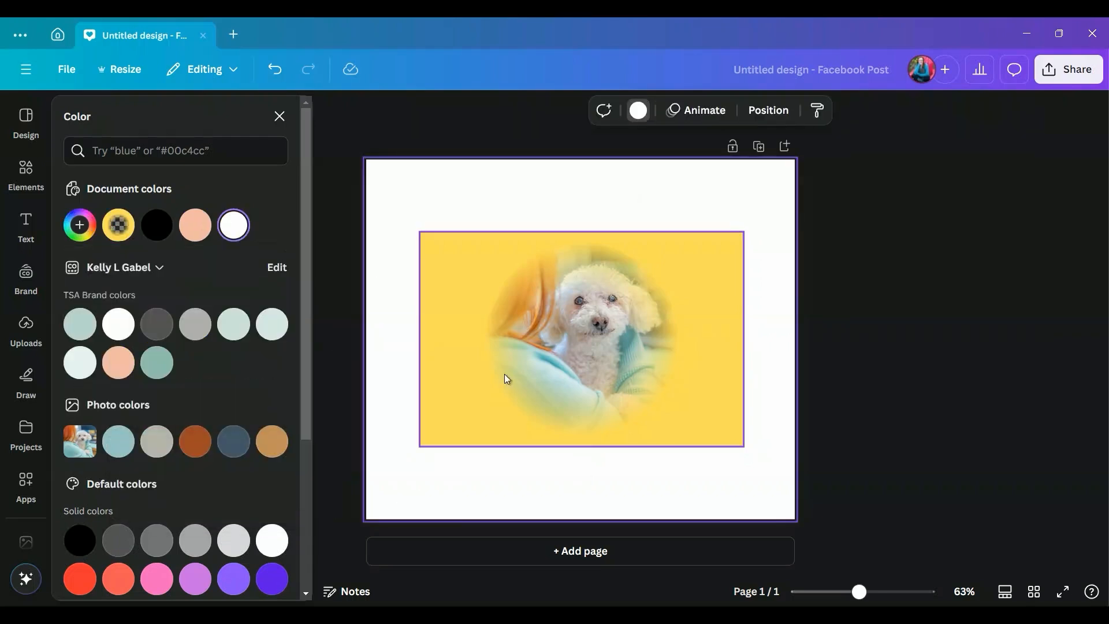
{"action": "mouse_move", "coordinate": [456, 412]}
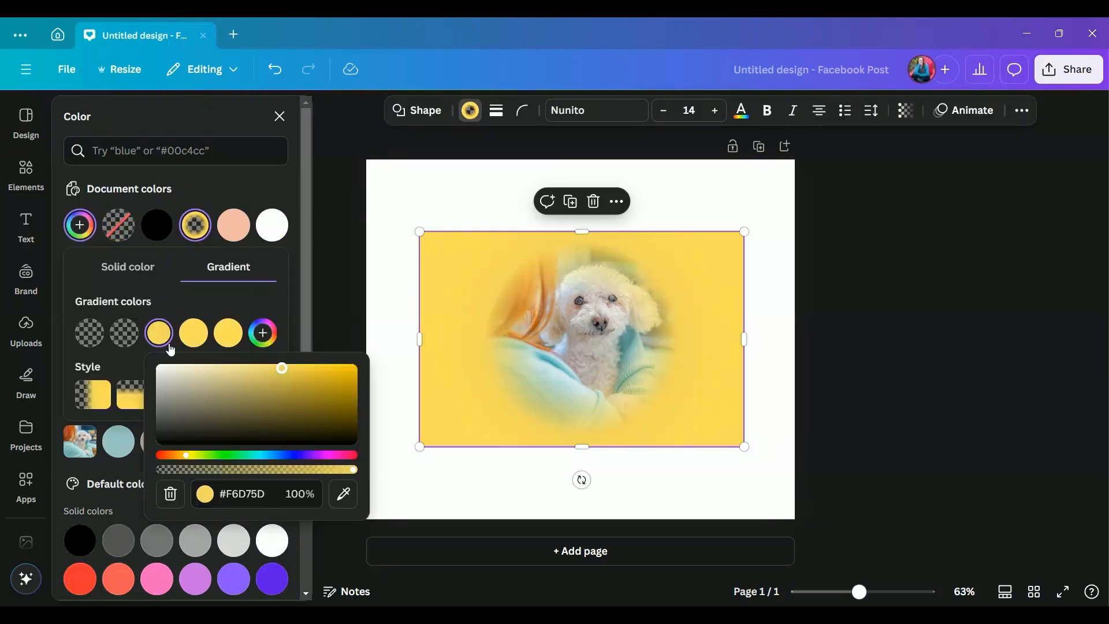
Change the remaining yellow gradient stops to white (#FFFFFF).
{"action": "left_click_drag", "start_coordinate": [281, 367], "coordinate": [278, 367]}
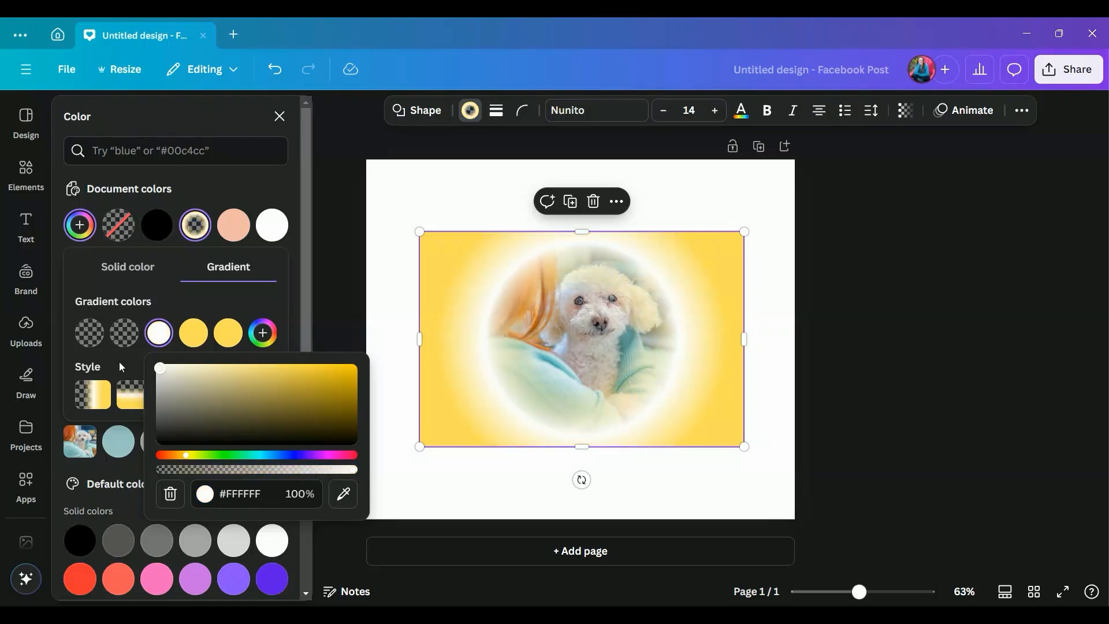
{"action": "left_click", "coordinate": [192, 333]}
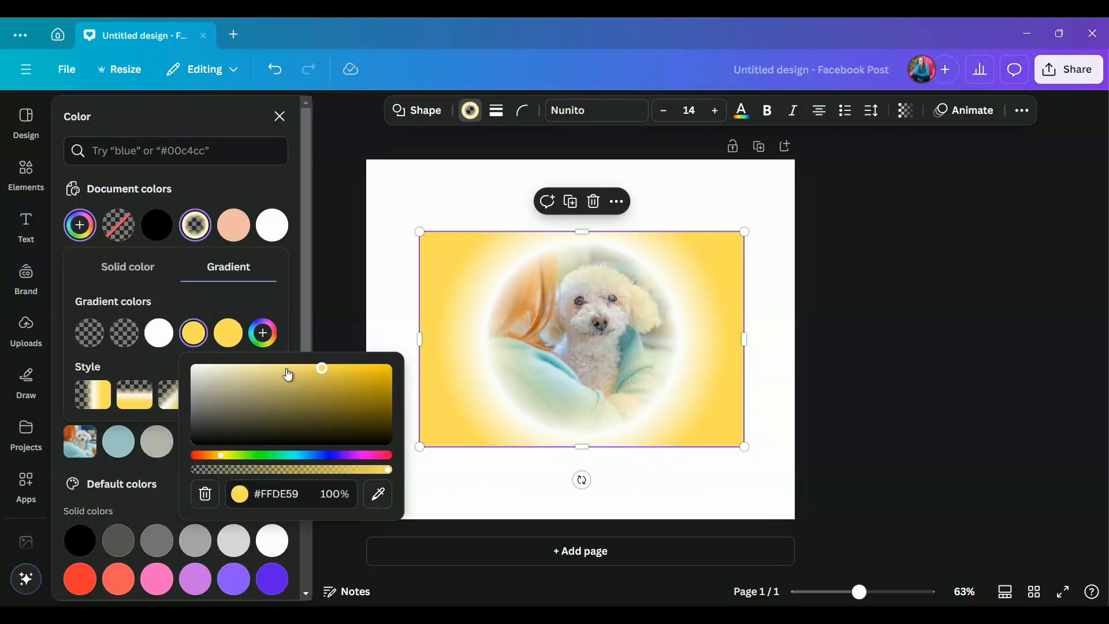
{"action": "left_click", "coordinate": [159, 333]}
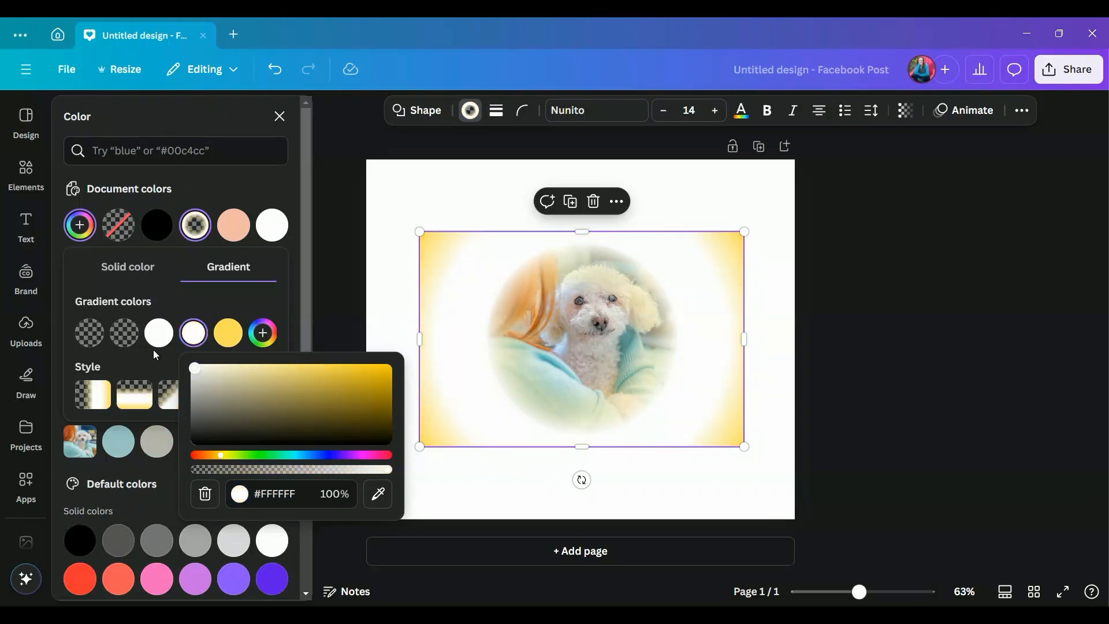
{"action": "left_click", "coordinate": [227, 333]}
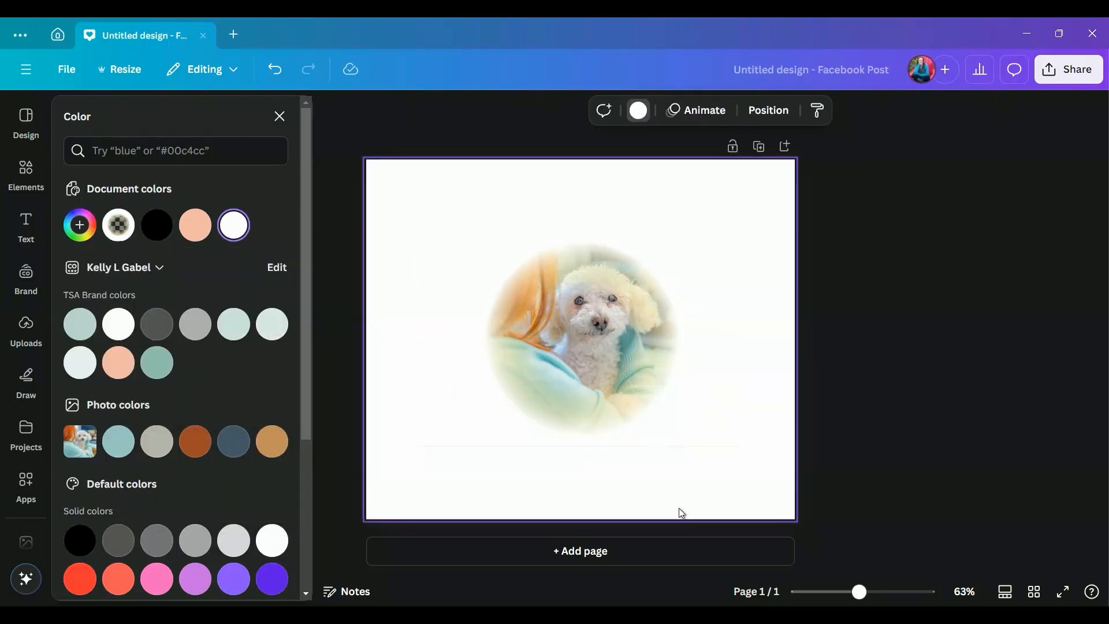
{"action": "mouse_move", "coordinate": [515, 455]}
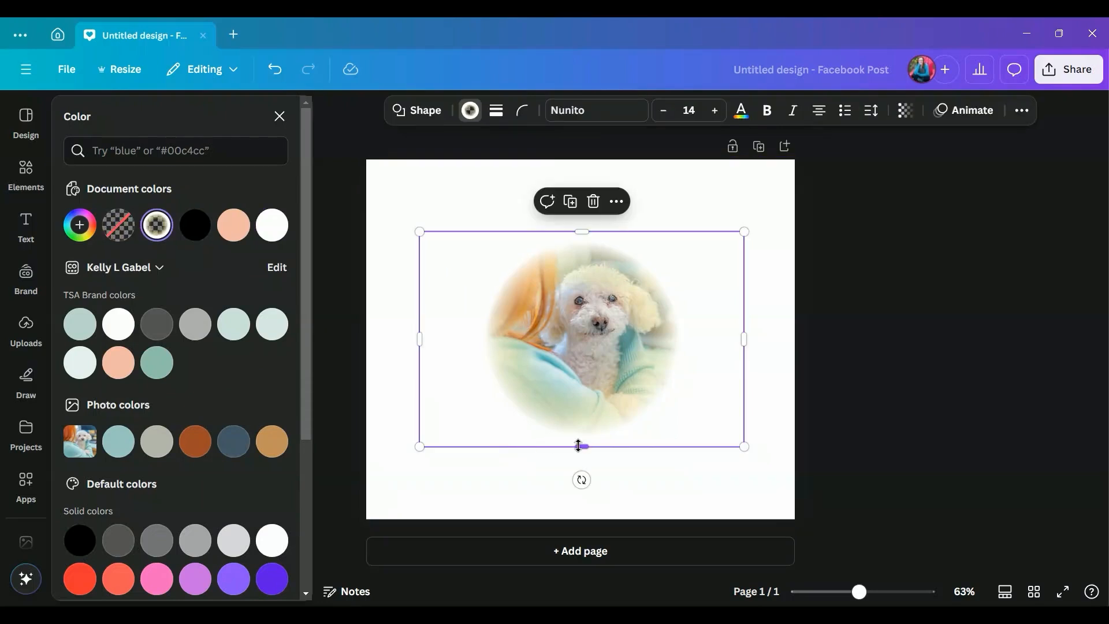
Drag the vignette rectangle's bottom edge to about 711 by 471.
{"action": "left_click_drag", "start_coordinate": [581, 445], "coordinate": [581, 443]}
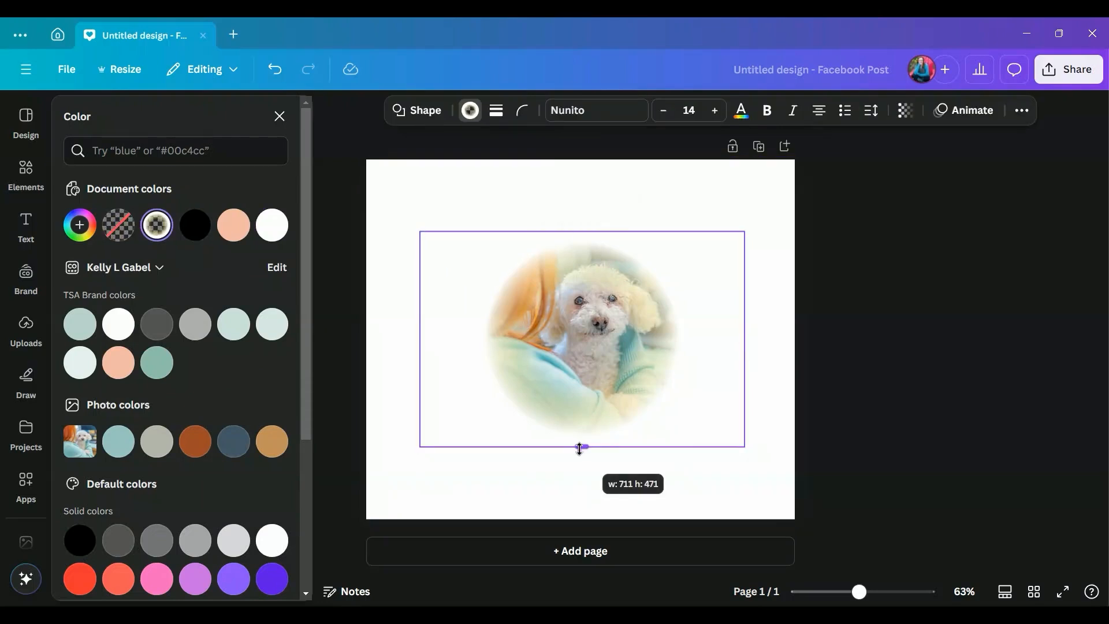